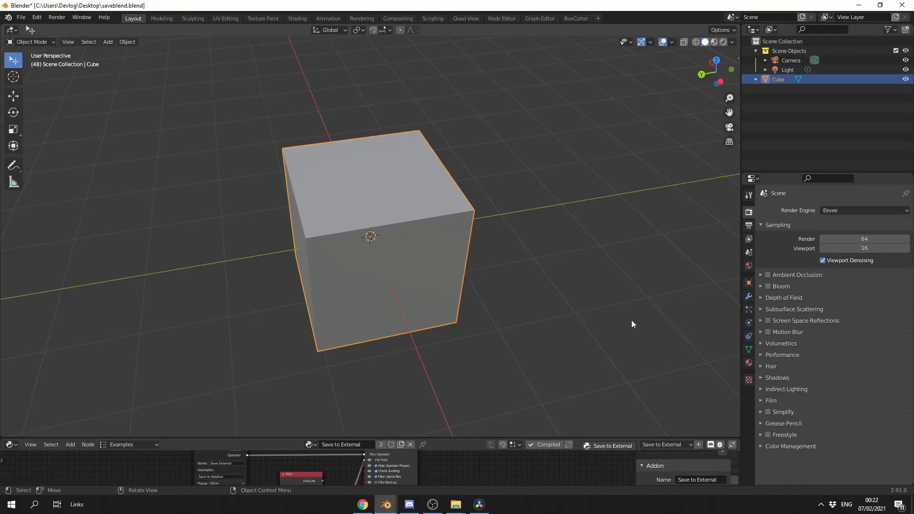
# Step: Run the finished Save to Dropbox entry from the cube's context menu
pyautogui.rightClick(370, 236)
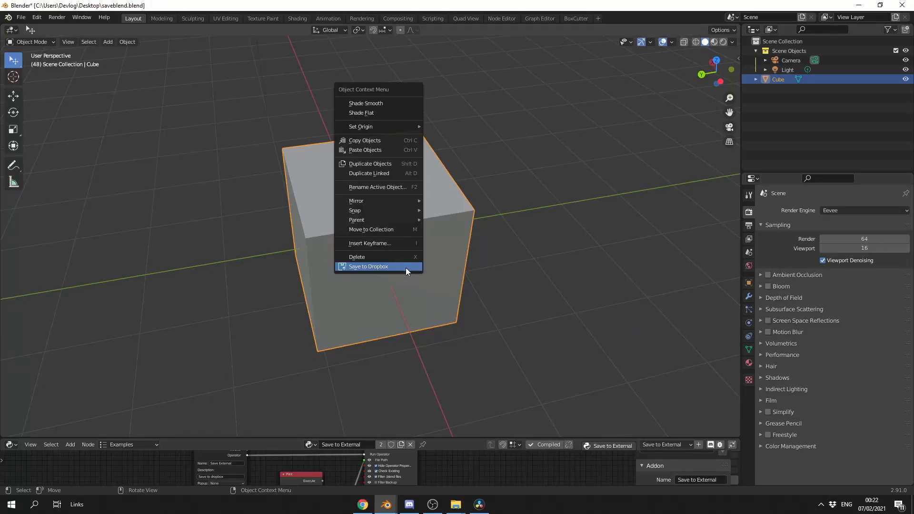
pyautogui.click(368, 267)
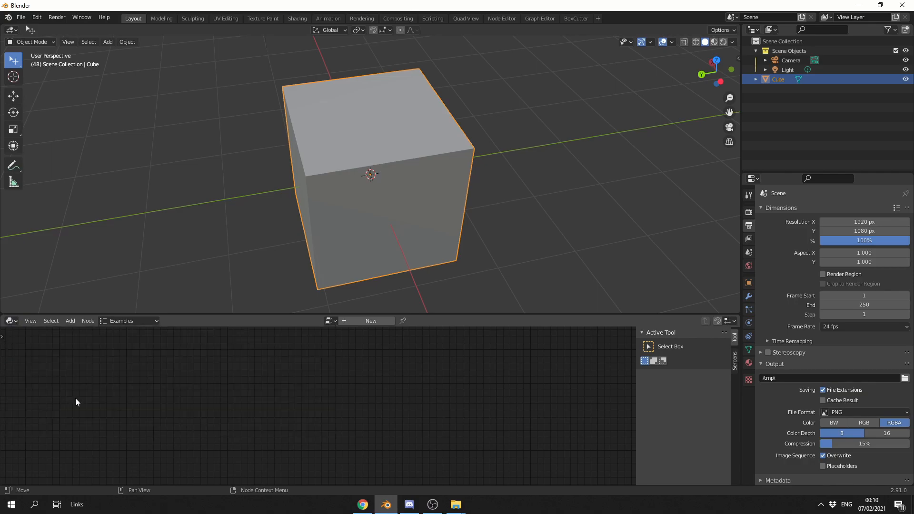
# Step: Create a Serpens addon named 'Save to External' with author 'Steven SCot'
pyautogui.click(370, 321)
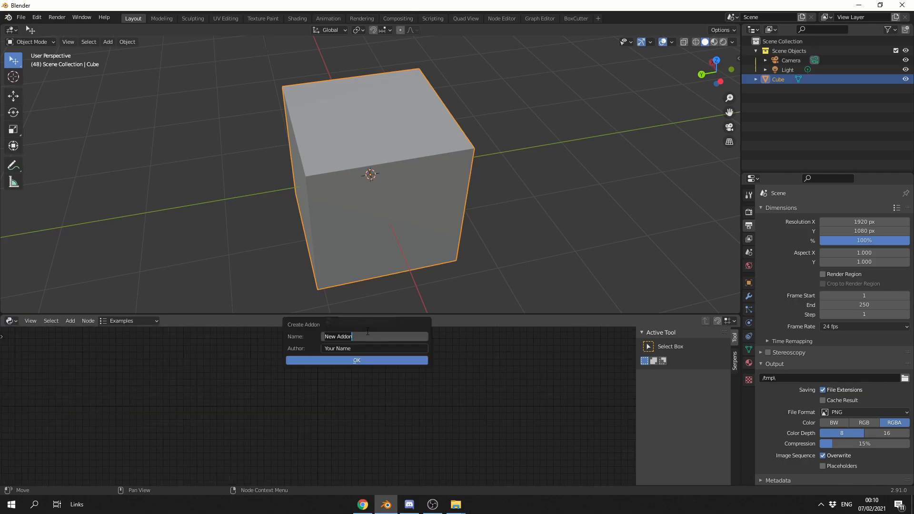
pyautogui.write('Save to External')
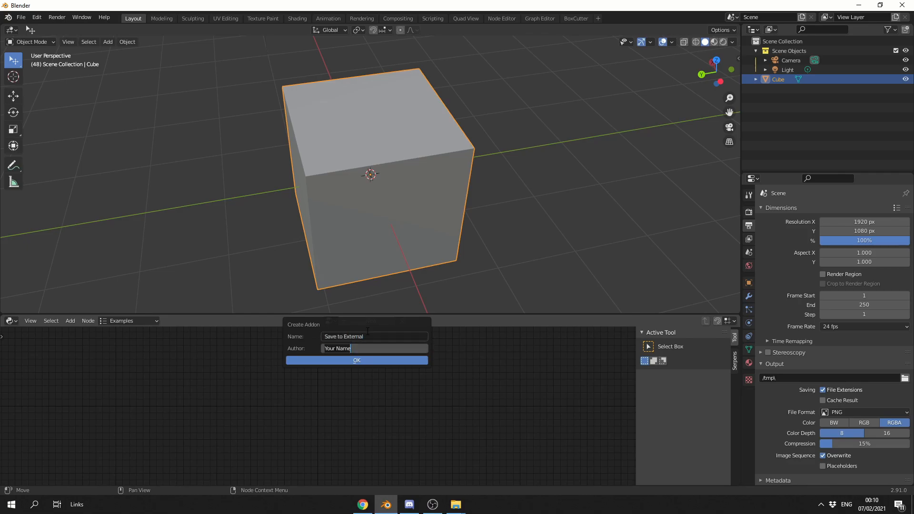
pyautogui.write('Steven SCot')
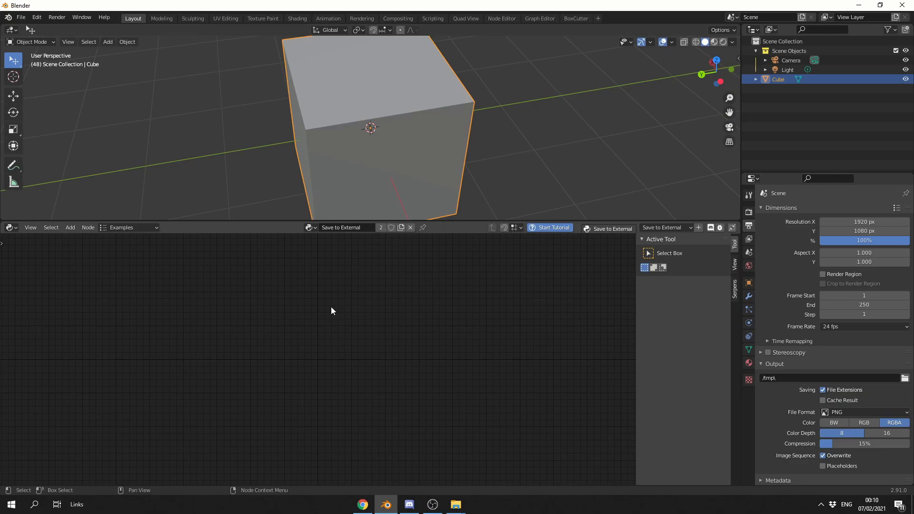
# Step: Add an Add To Menu node appending to the end of the object context menu
pyautogui.click(70, 227)
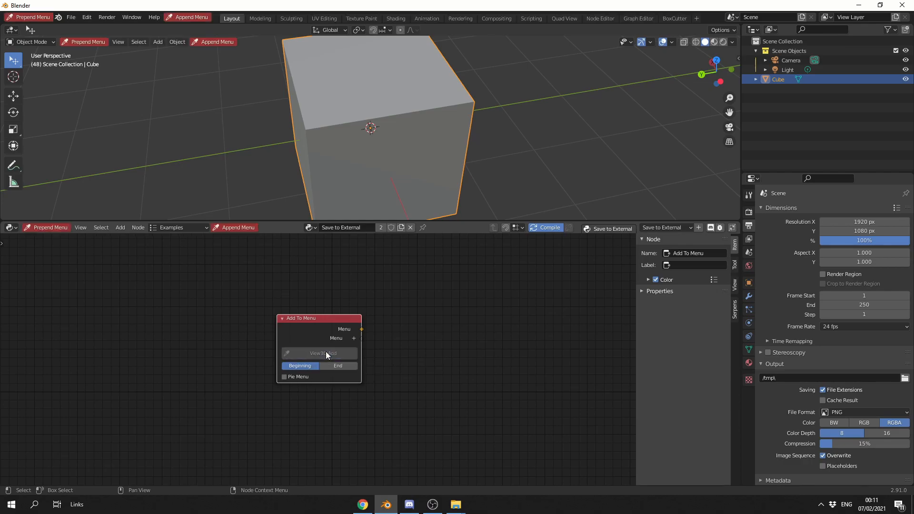
pyautogui.moveTo(329, 350)
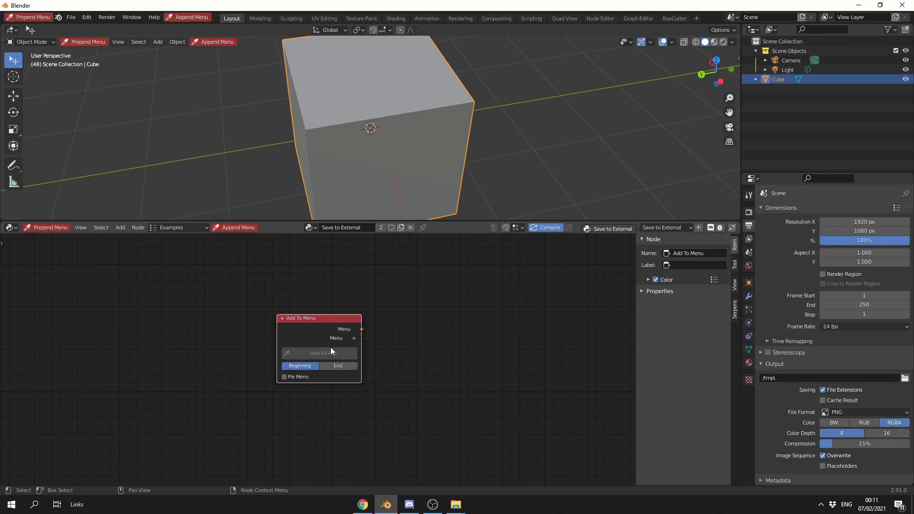
pyautogui.click(158, 41)
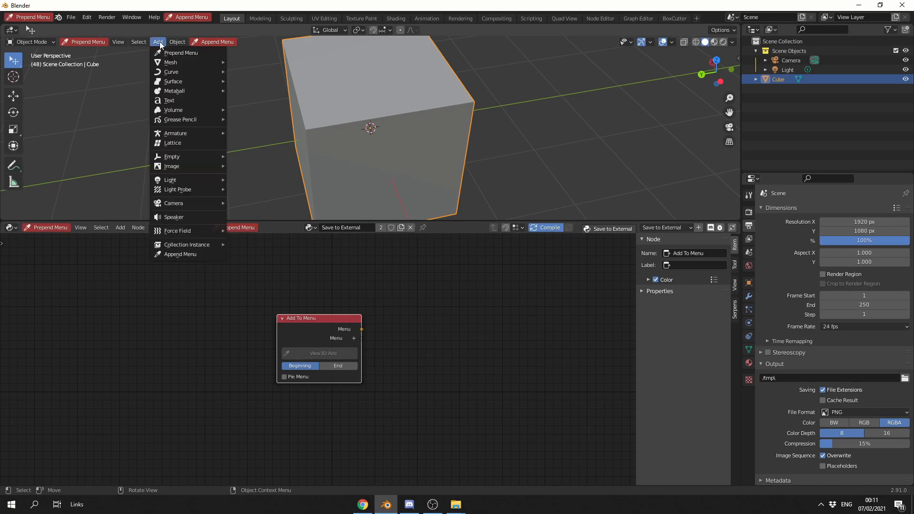
pyautogui.click(176, 41)
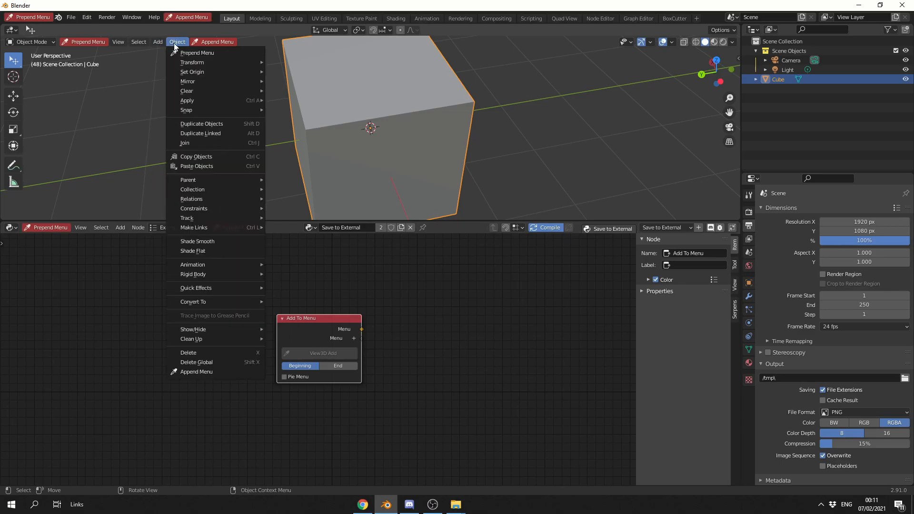
pyautogui.click(318, 84)
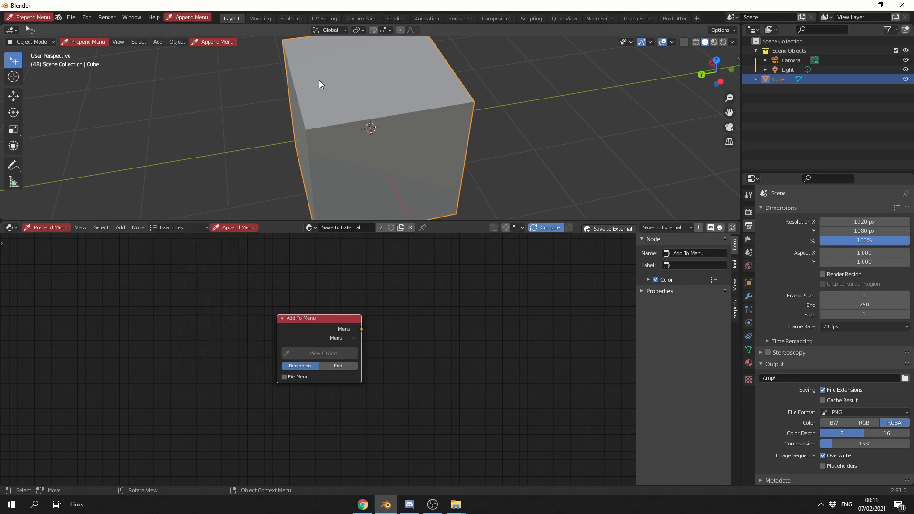
pyautogui.moveTo(351, 101)
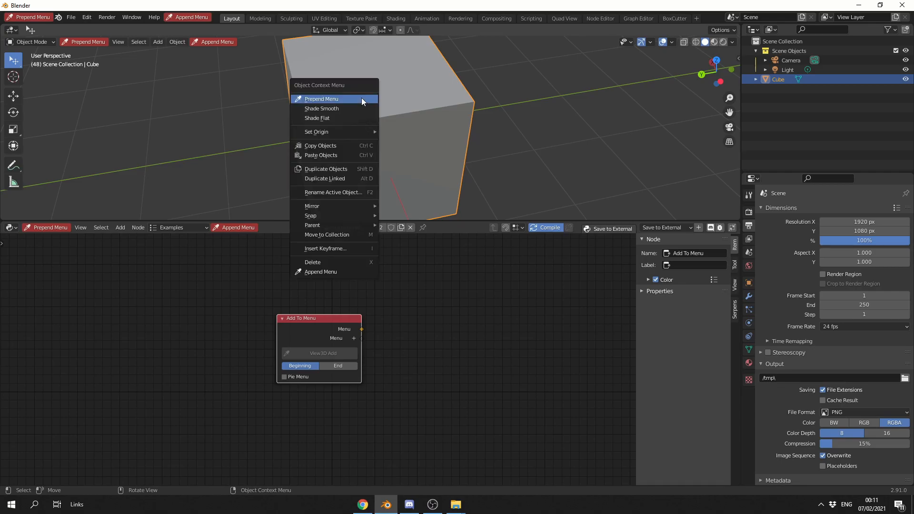
pyautogui.click(321, 98)
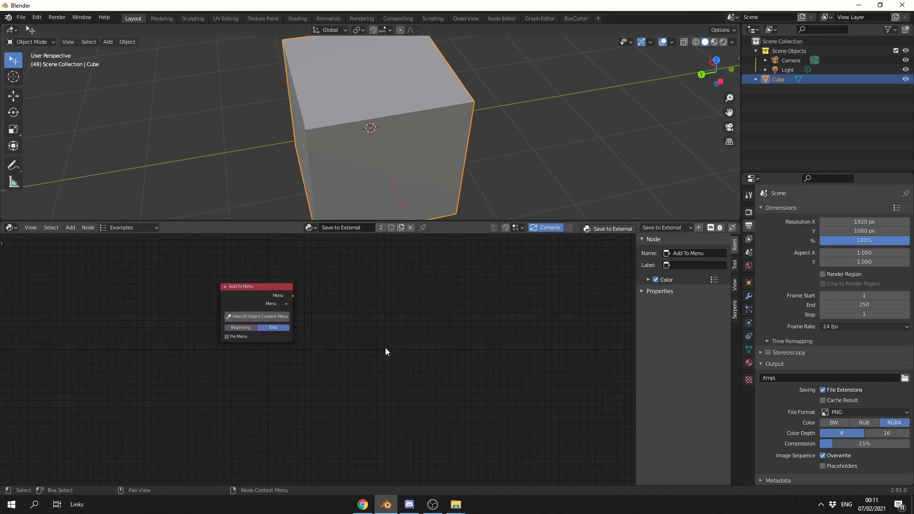
pyautogui.moveTo(400, 351)
pyautogui.write('oper')
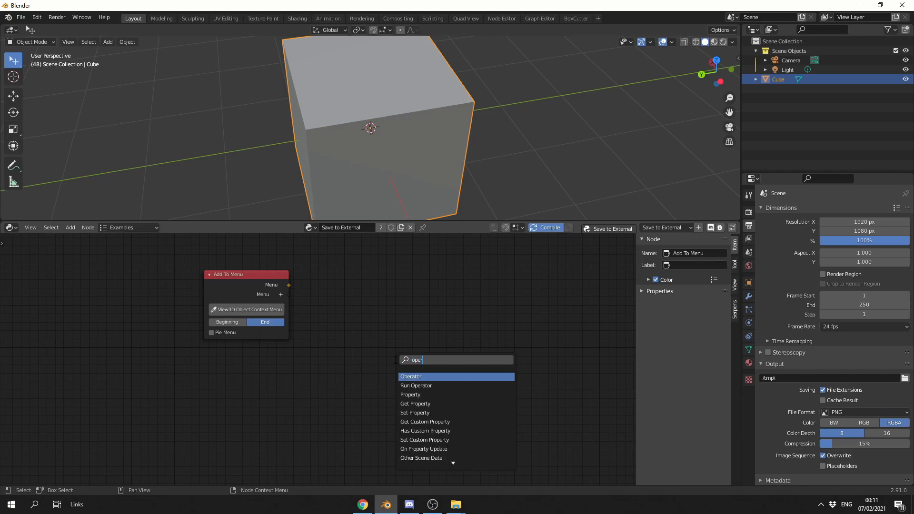
# Step: Add an Operator node named 'Save External', described 'Save to dropbox', and reposition it
pyautogui.click(410, 376)
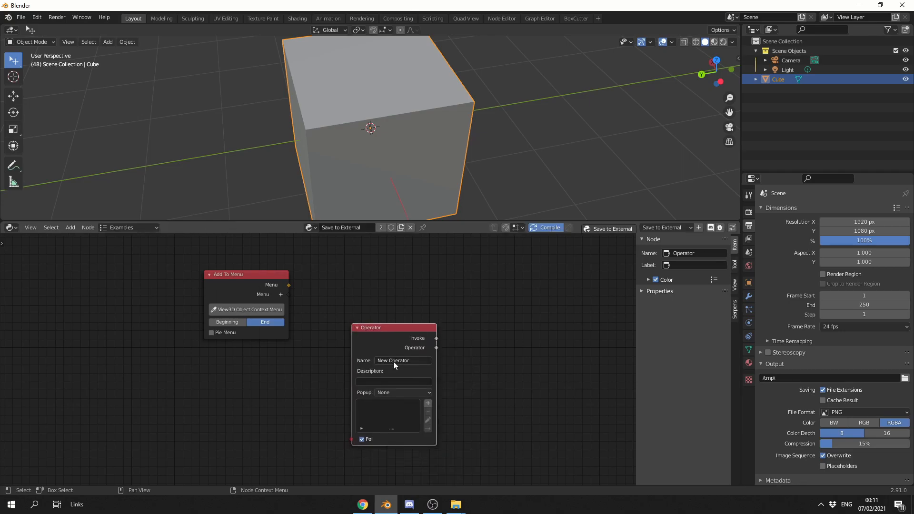
pyautogui.write('Save External')
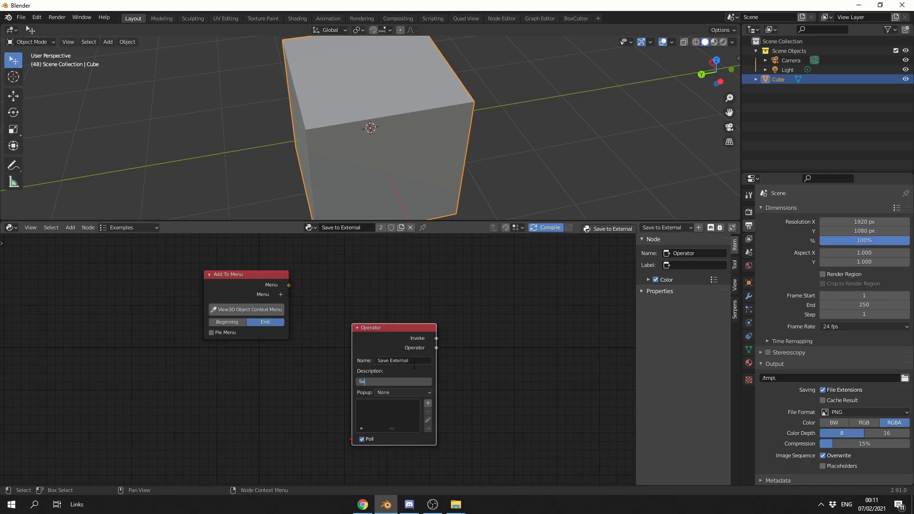
pyautogui.write('Save to dropbox')
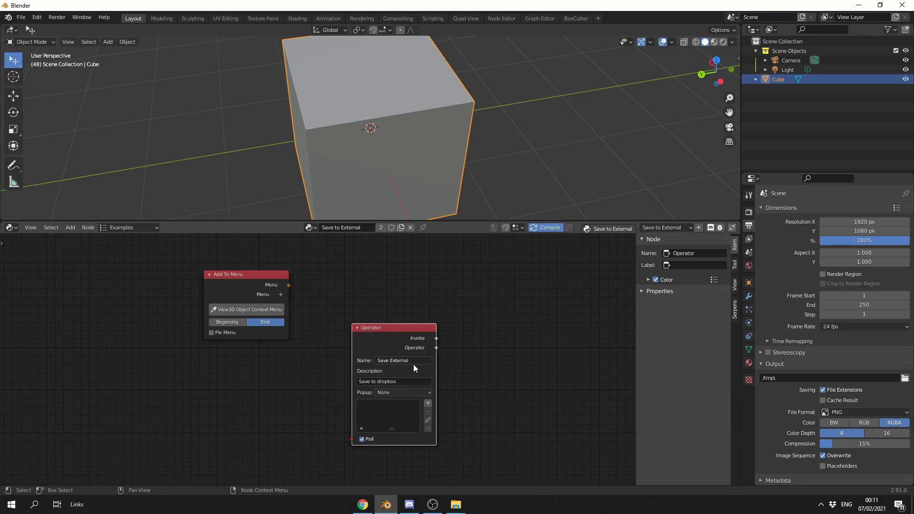
pyautogui.moveTo(393, 327); pyautogui.dragTo(325, 350)
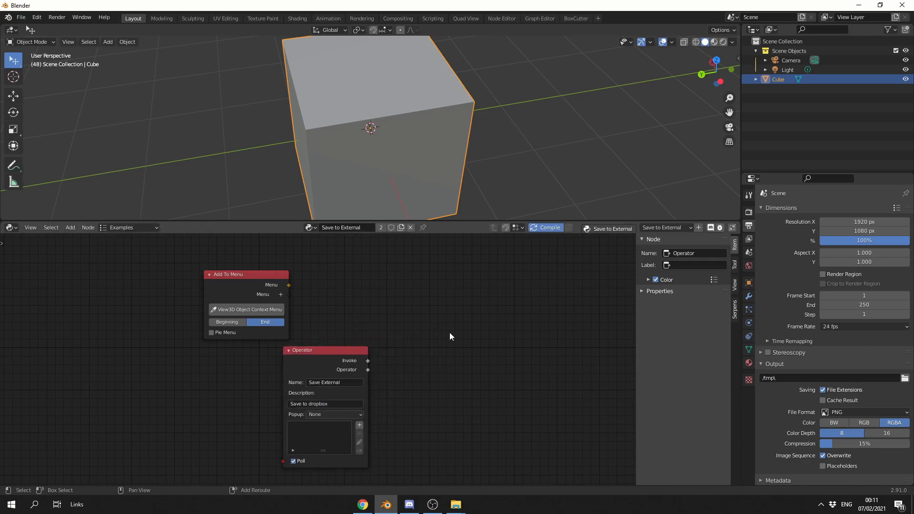
# Step: Add a Run Operator node and paste the File menu's Save As operator into it
pyautogui.write('run')
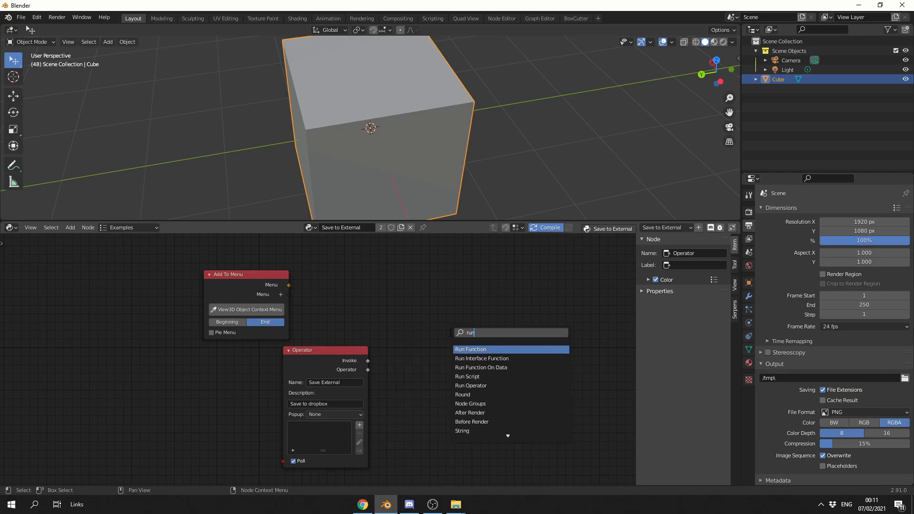
pyautogui.click(470, 384)
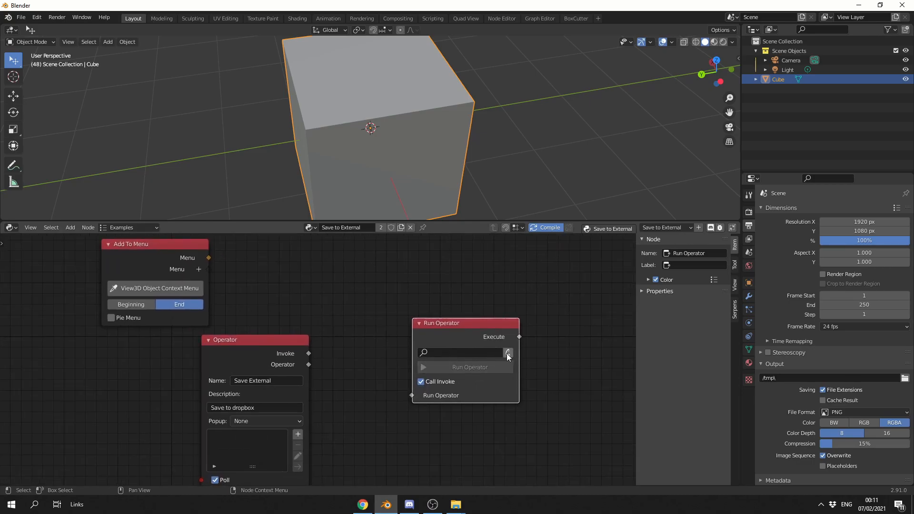
pyautogui.click(507, 352)
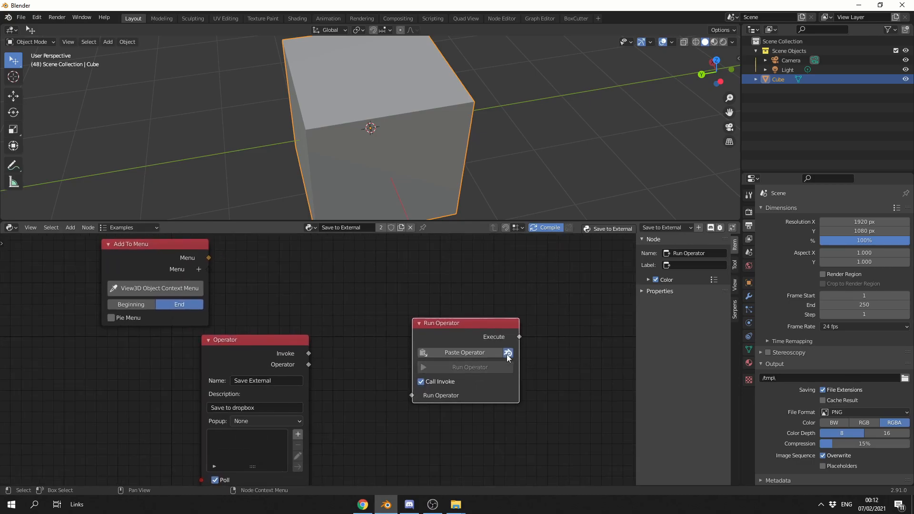
pyautogui.moveTo(507, 352)
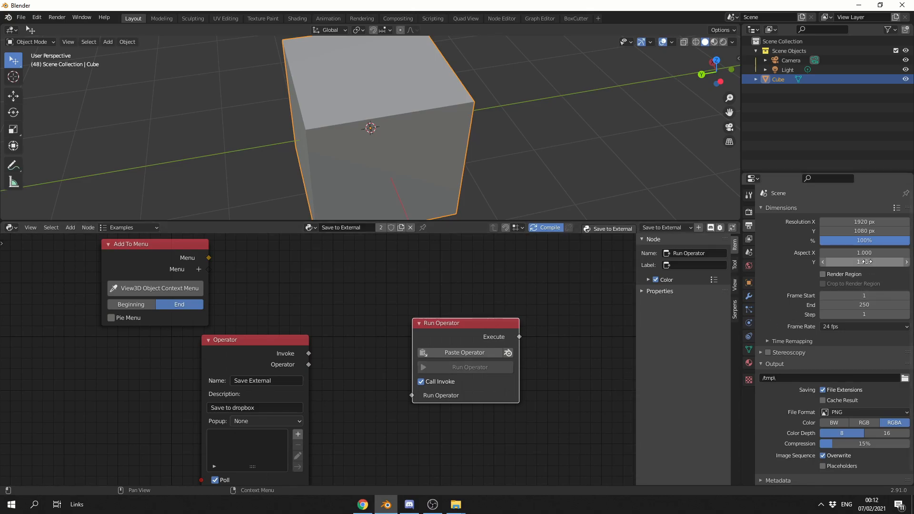
pyautogui.rightClick(863, 261)
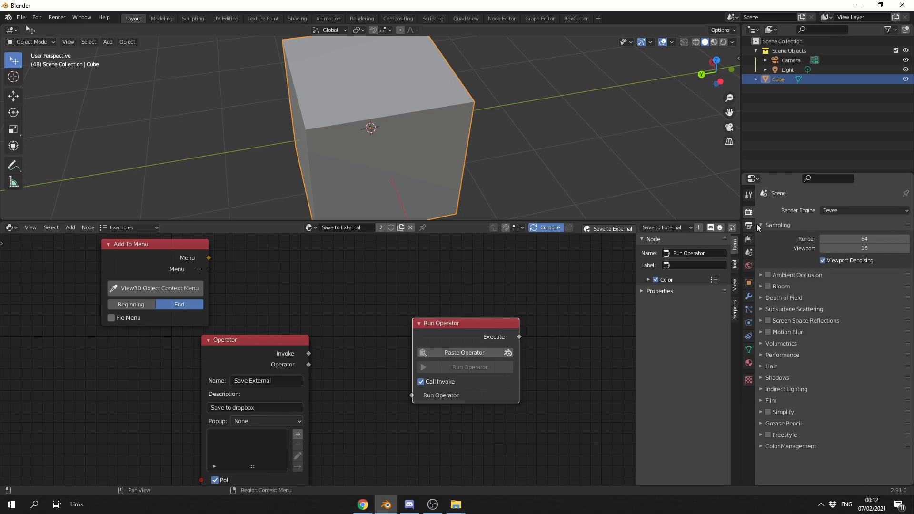
pyautogui.rightClick(864, 247)
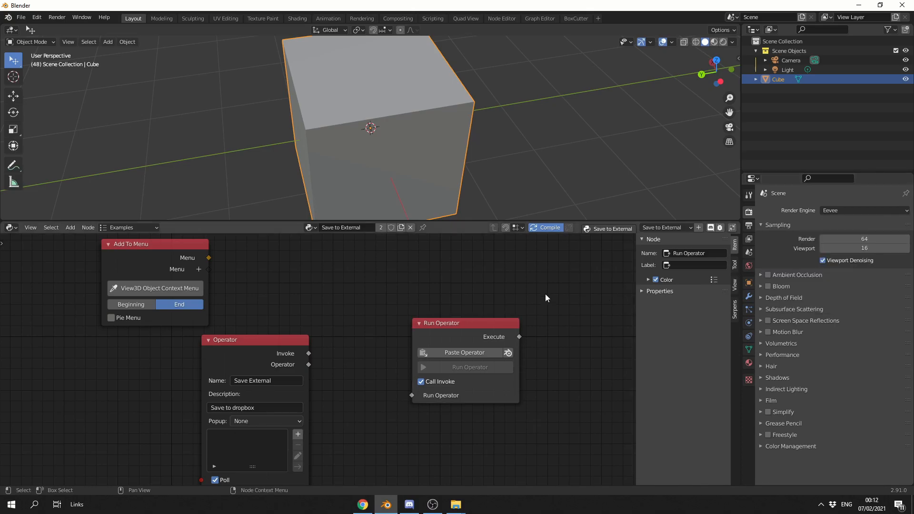
pyautogui.moveTo(357, 250)
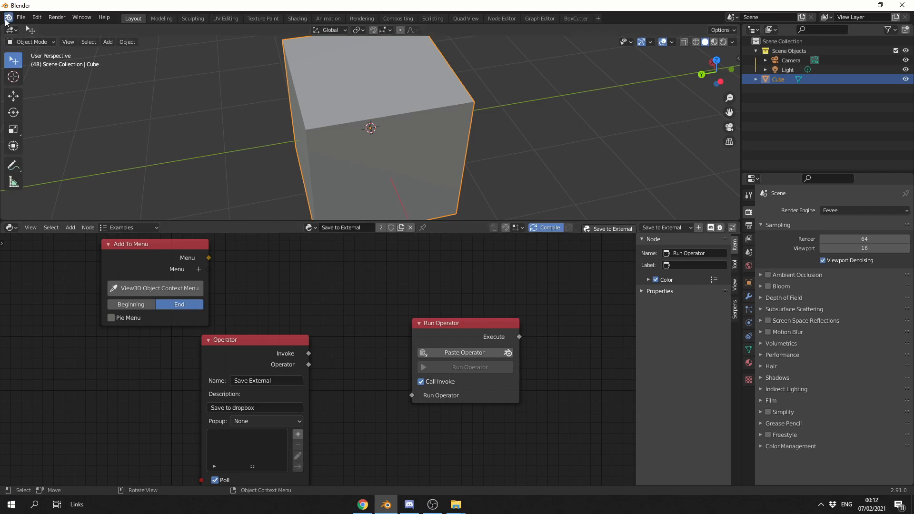
pyautogui.click(21, 18)
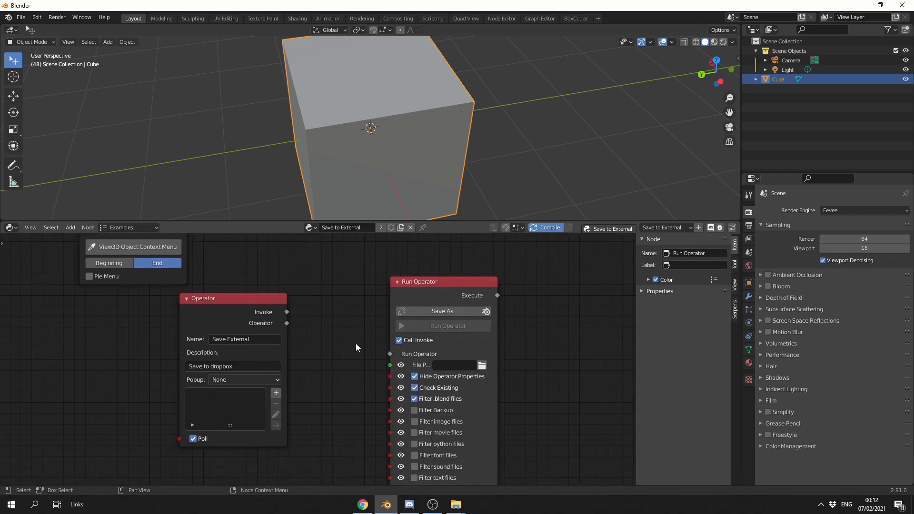
# Step: Connect Save External to Run Operator, disable Call Invoke and Remap Relative
pyautogui.moveTo(286, 323); pyautogui.dragTo(389, 356)
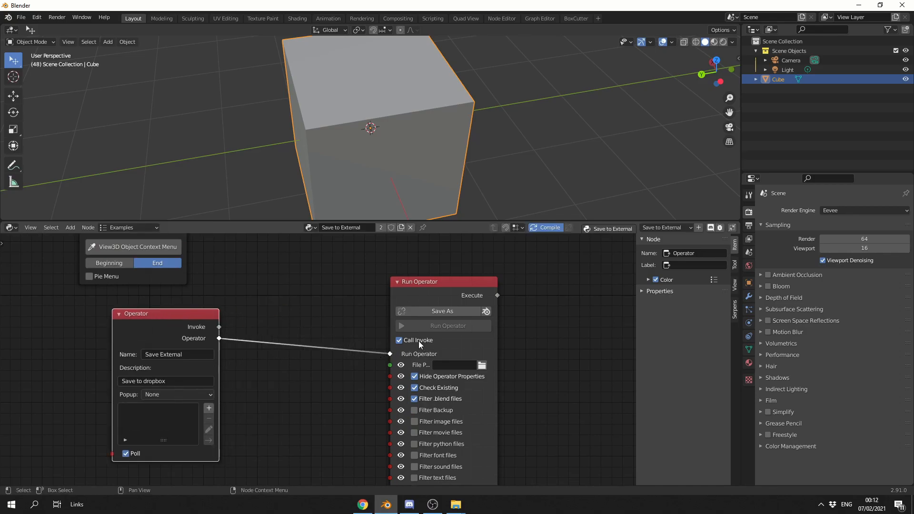
pyautogui.click(21, 17)
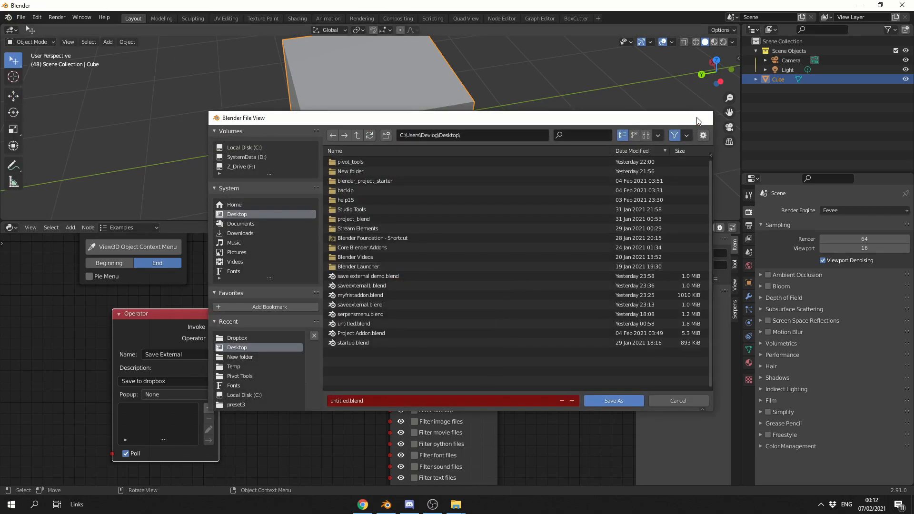
pyautogui.click(677, 400)
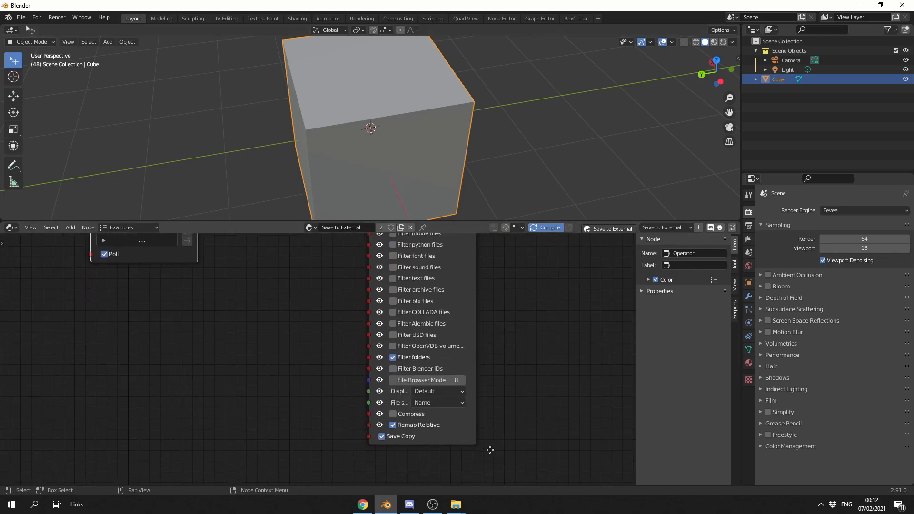
pyautogui.click(392, 424)
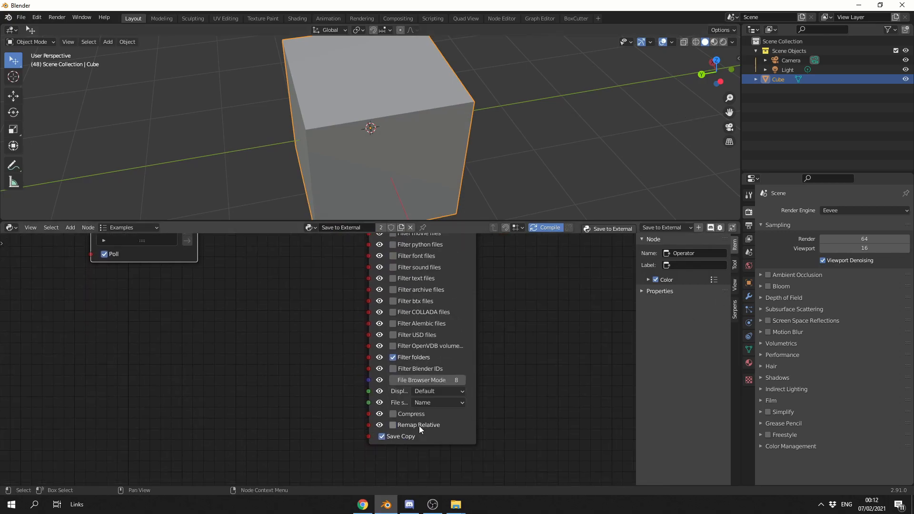
pyautogui.moveTo(417, 424)
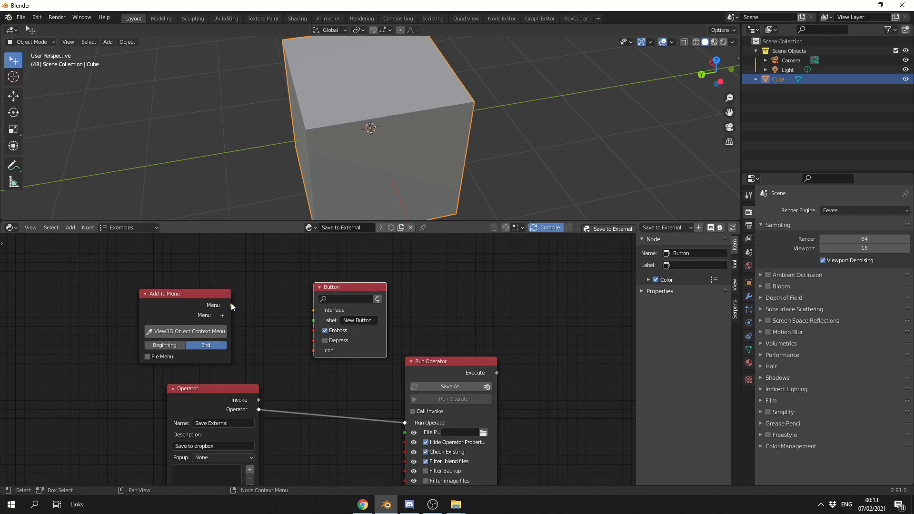
# Step: Connect the Add To Menu output to the Button node's Menu input
pyautogui.moveTo(231, 305); pyautogui.dragTo(313, 309)
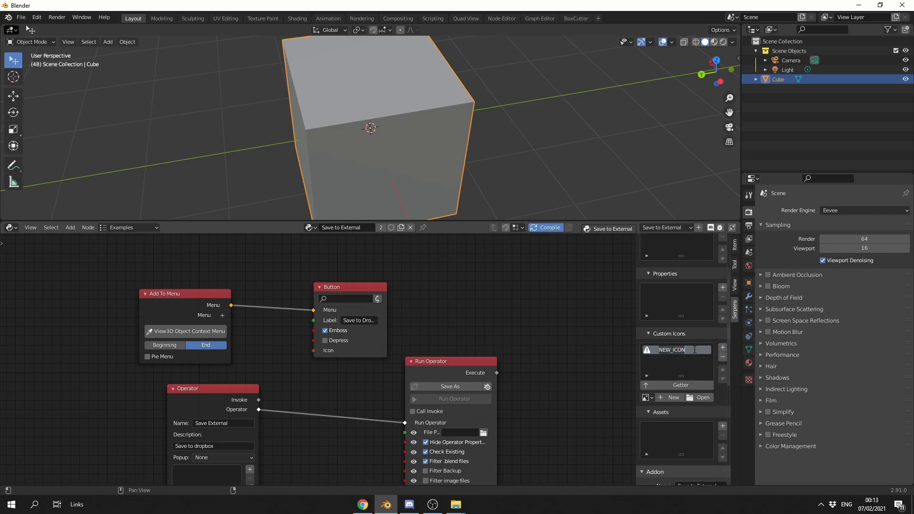
# Step: Create a DROPBOX icon from Desktop build_icon.png, add its getter node, reposition Run Operator
pyautogui.write('DROPBOX')
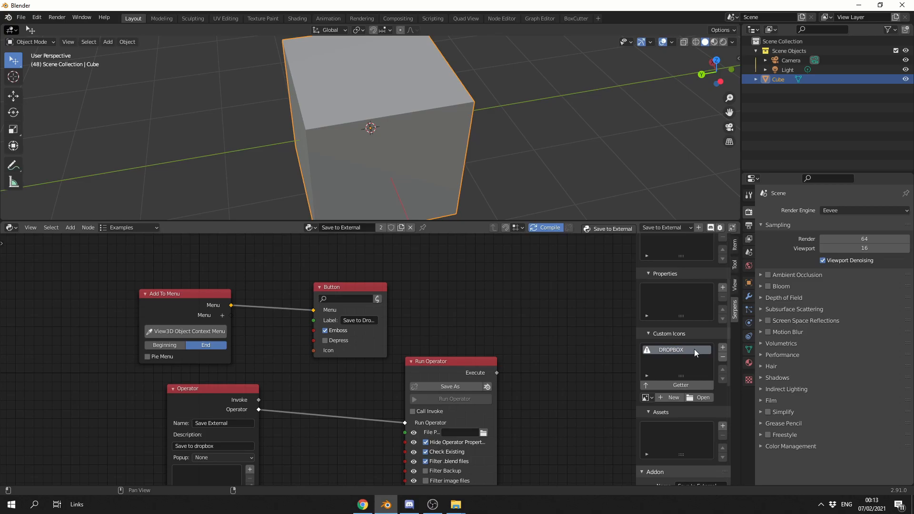
pyautogui.click(702, 397)
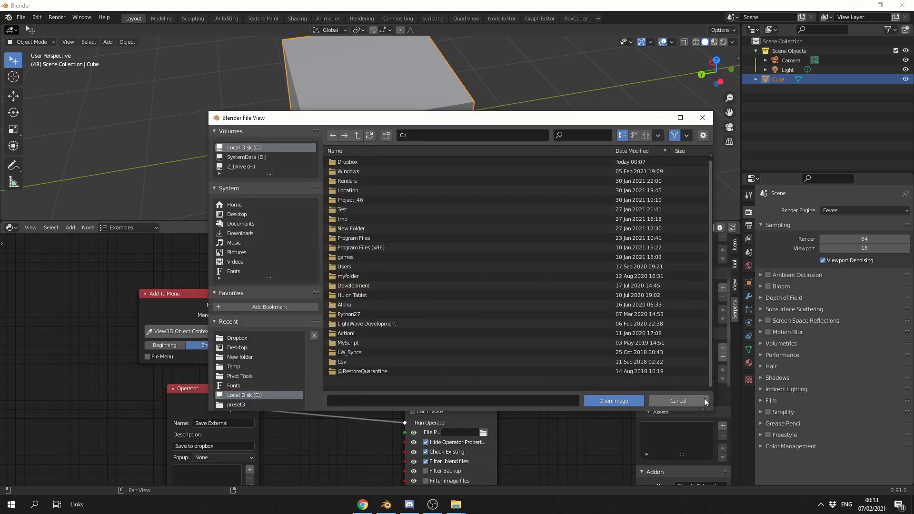
pyautogui.click(237, 214)
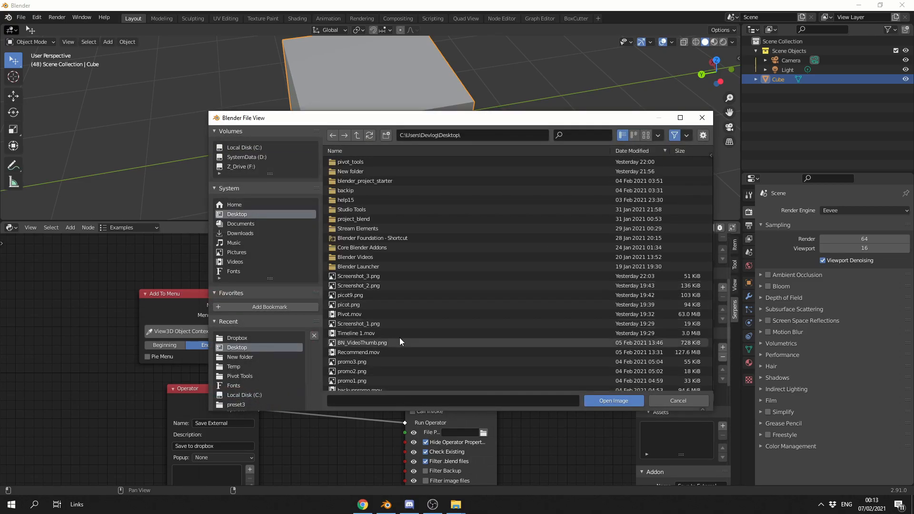
pyautogui.click(353, 384)
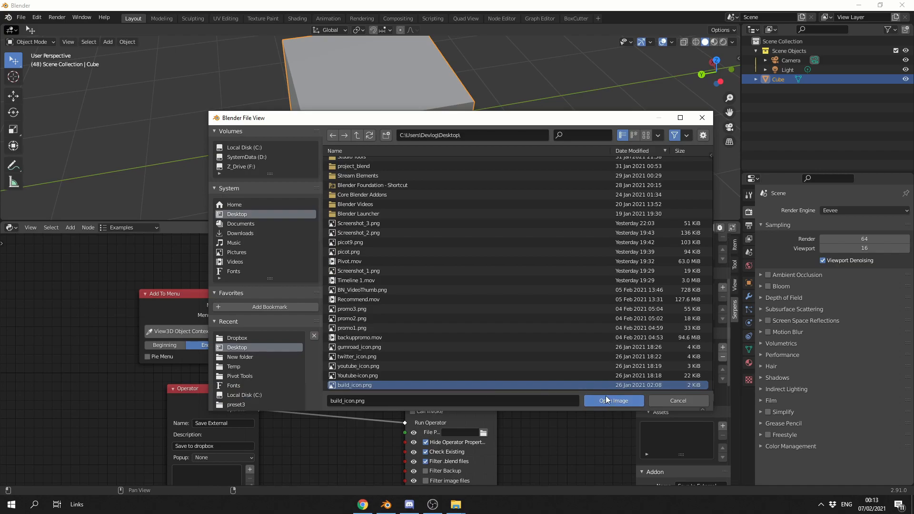
pyautogui.click(612, 400)
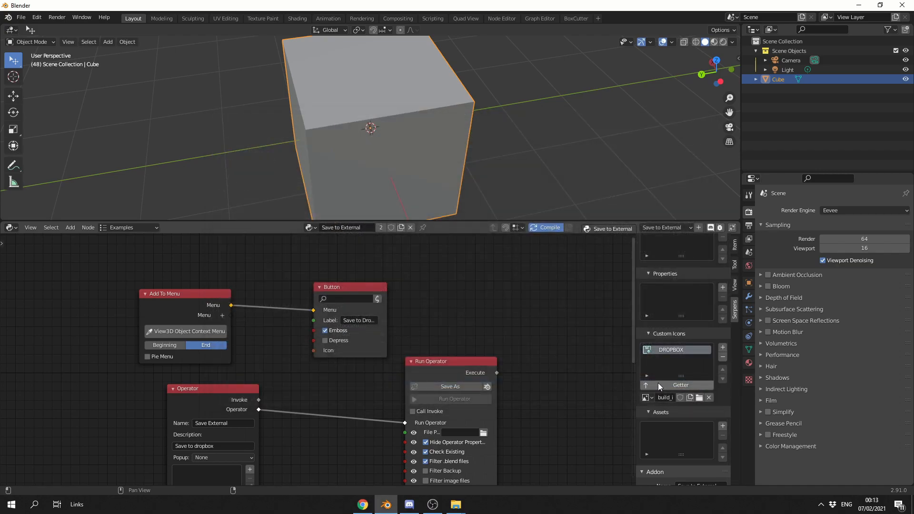
pyautogui.click(679, 385)
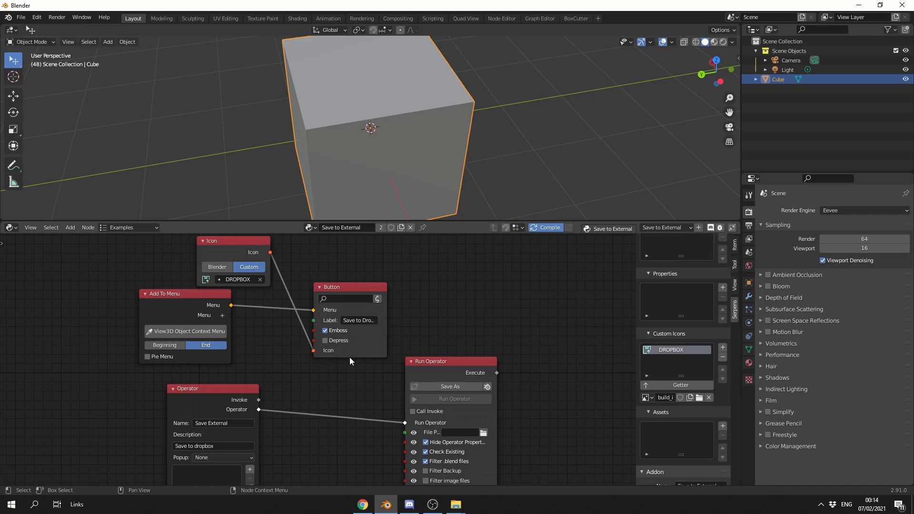
pyautogui.moveTo(325, 378)
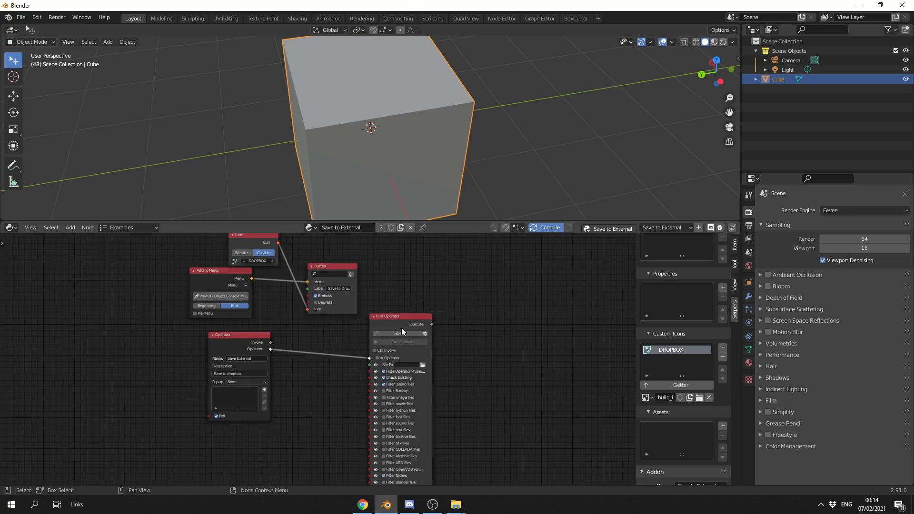
pyautogui.moveTo(400, 317); pyautogui.dragTo(439, 307)
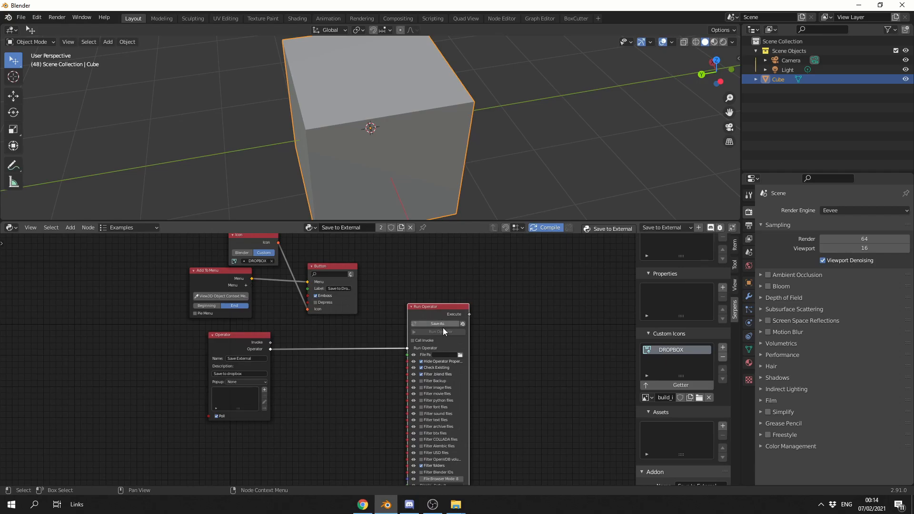
pyautogui.moveTo(440, 356)
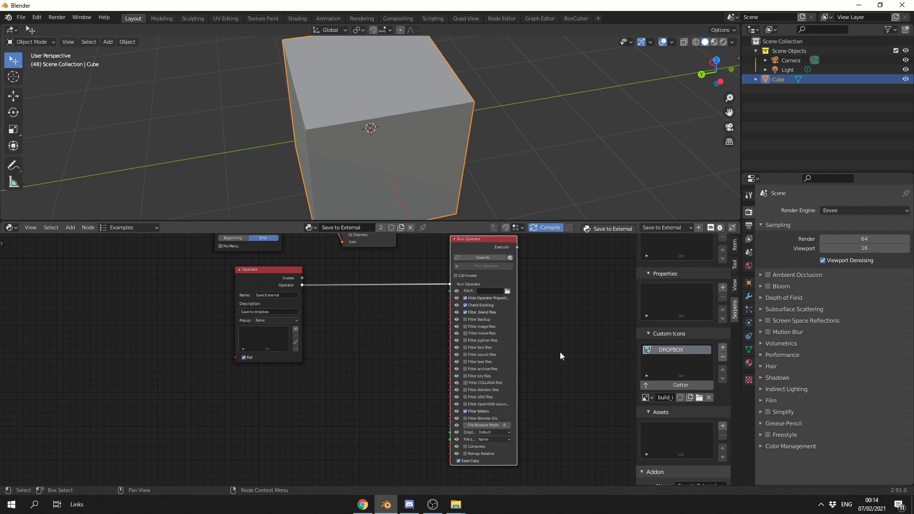
pyautogui.moveTo(559, 355)
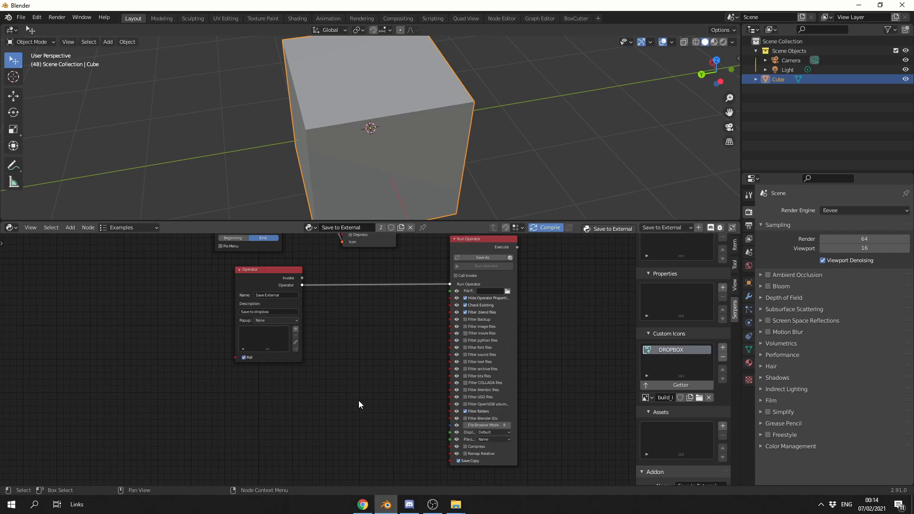
pyautogui.moveTo(436, 153)
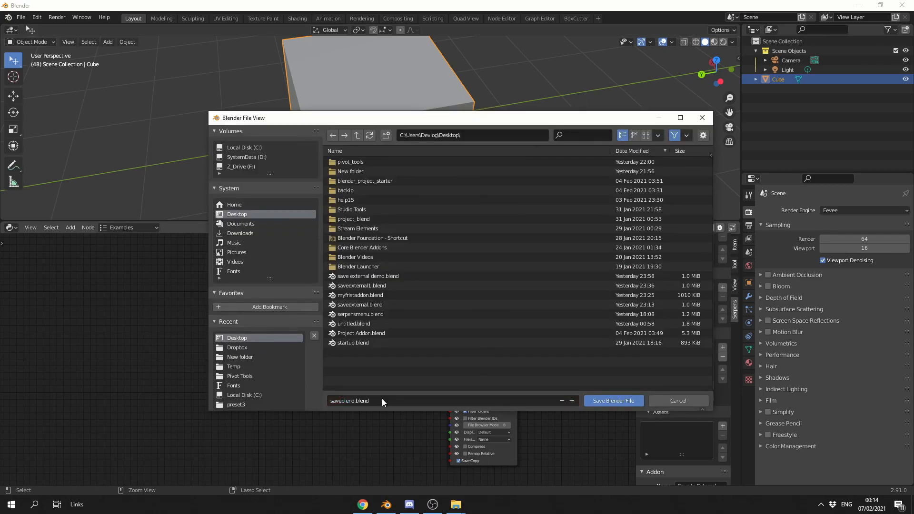
# Step: Save the project to the Desktop as saveblend.blend
pyautogui.click(613, 400)
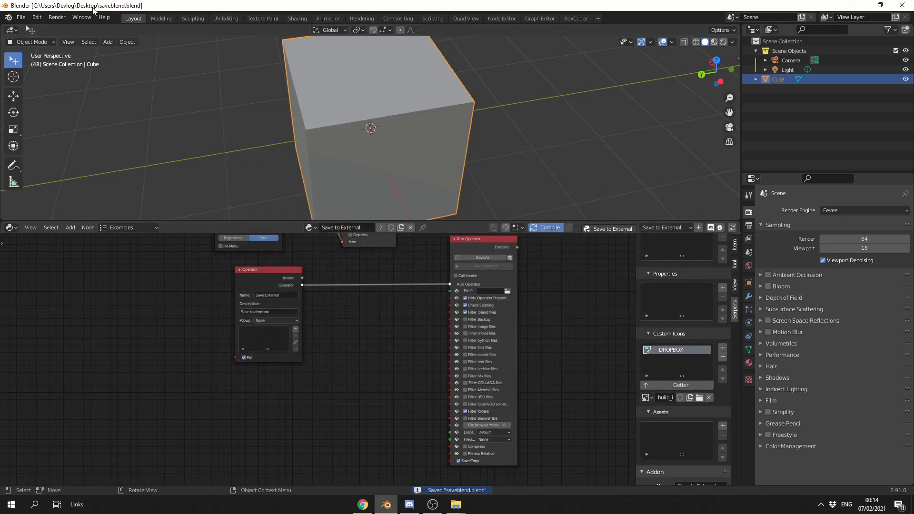
pyautogui.moveTo(245, 226)
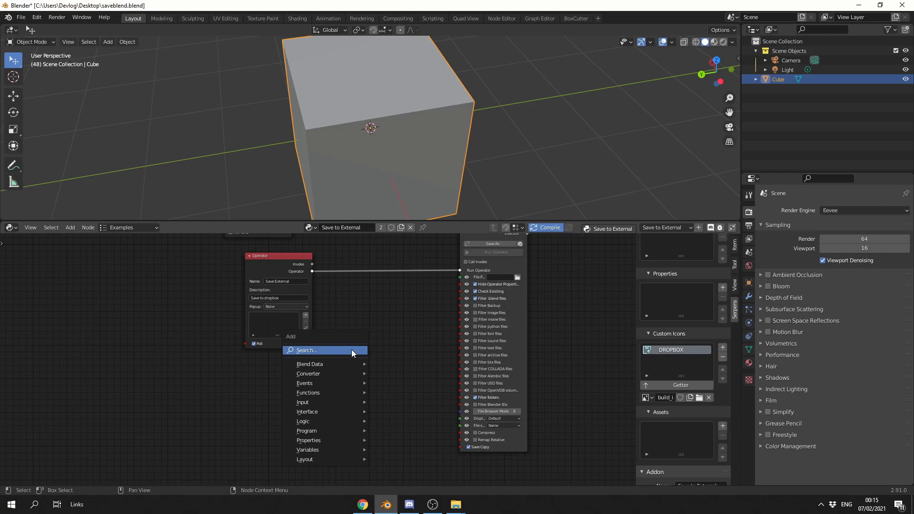
# Step: Add a Path Components node and browse its Path to C:\Dropbox\
pyautogui.write('path')
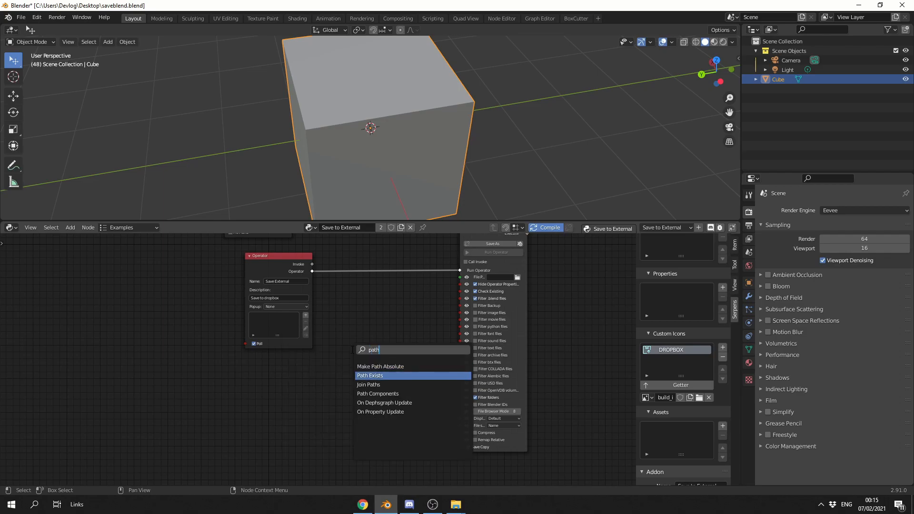
pyautogui.click(378, 394)
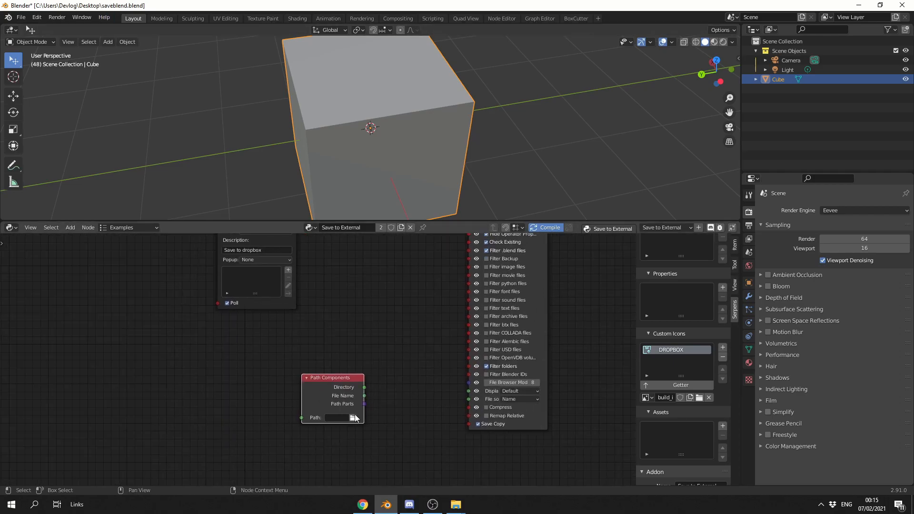
pyautogui.click(353, 417)
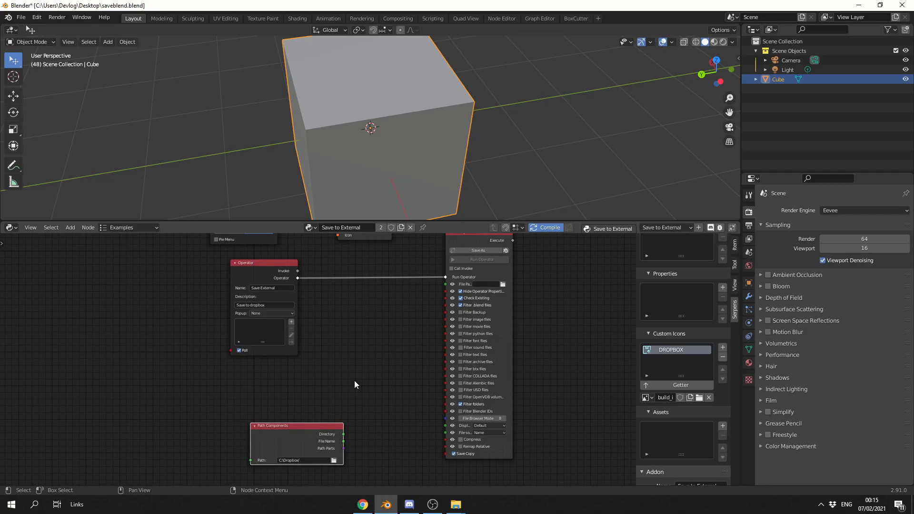
pyautogui.click(354, 384)
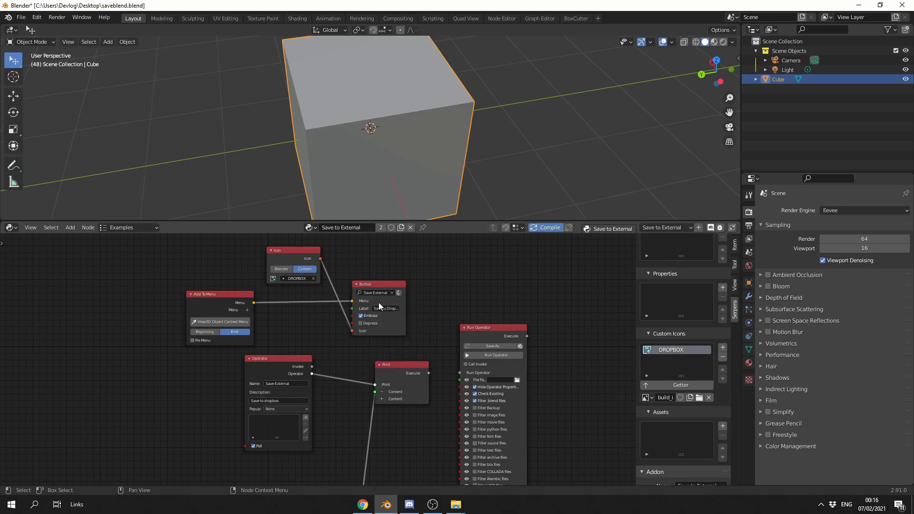
pyautogui.moveTo(274, 407)
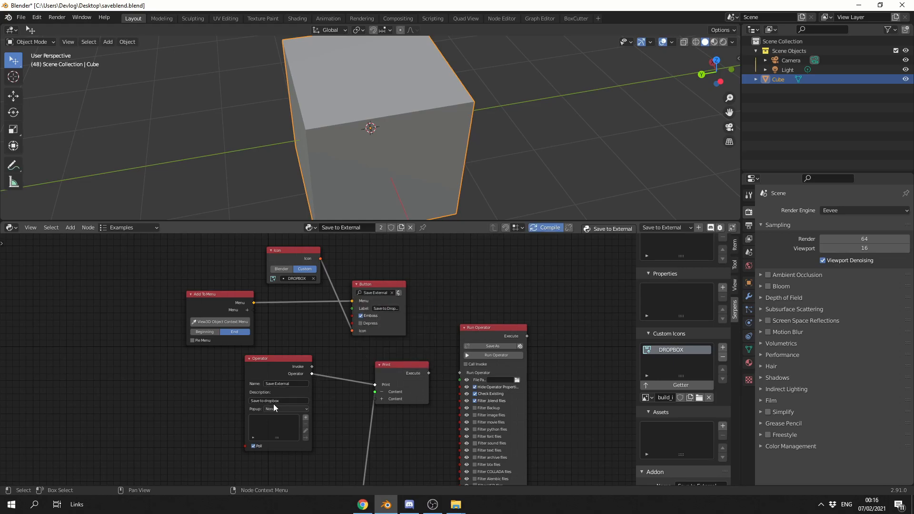
# Step: Compile the addon so the button runs Save External and prints C:\Dropbox
pyautogui.click(547, 228)
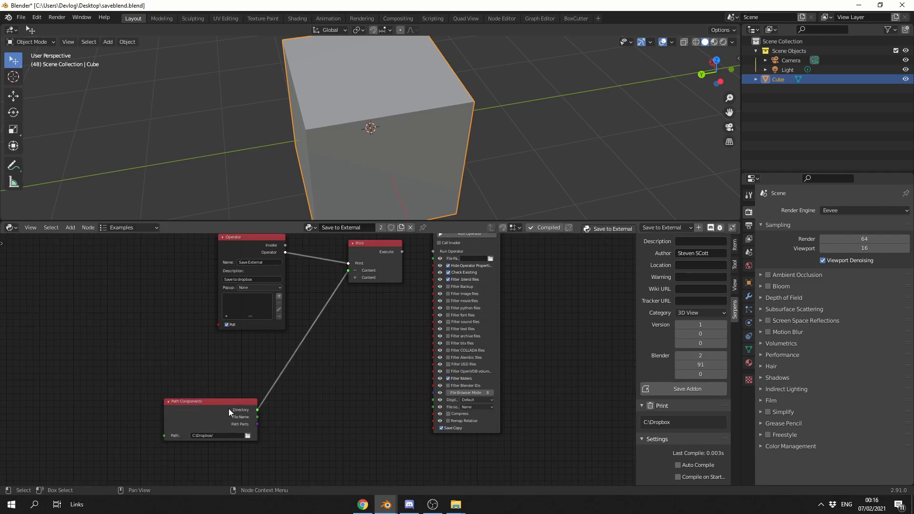
# Step: Add a Join Paths node to the Save to External tree via 'jo' search
pyautogui.click(289, 387)
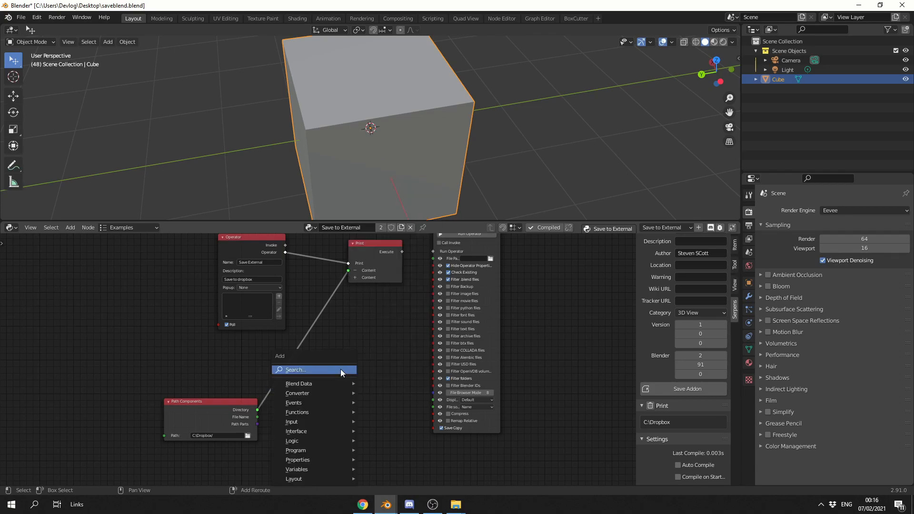
pyautogui.write('joi')
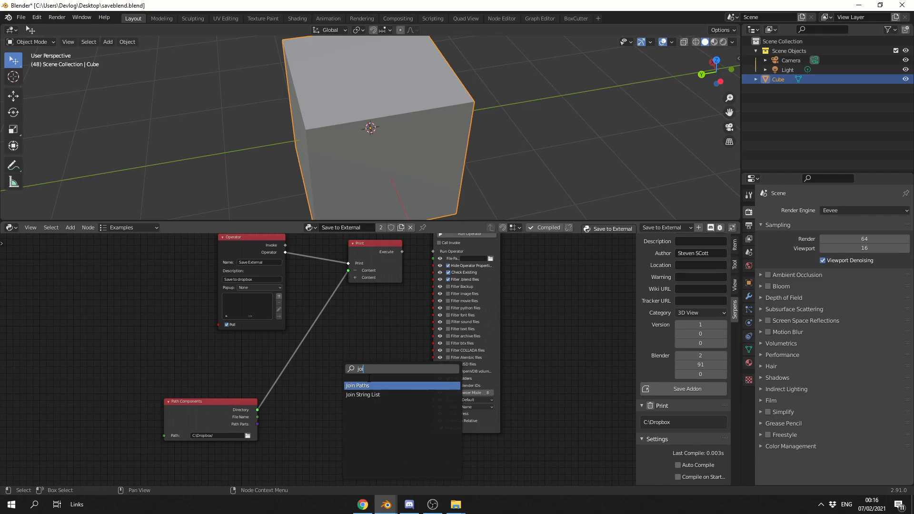
pyautogui.click(357, 385)
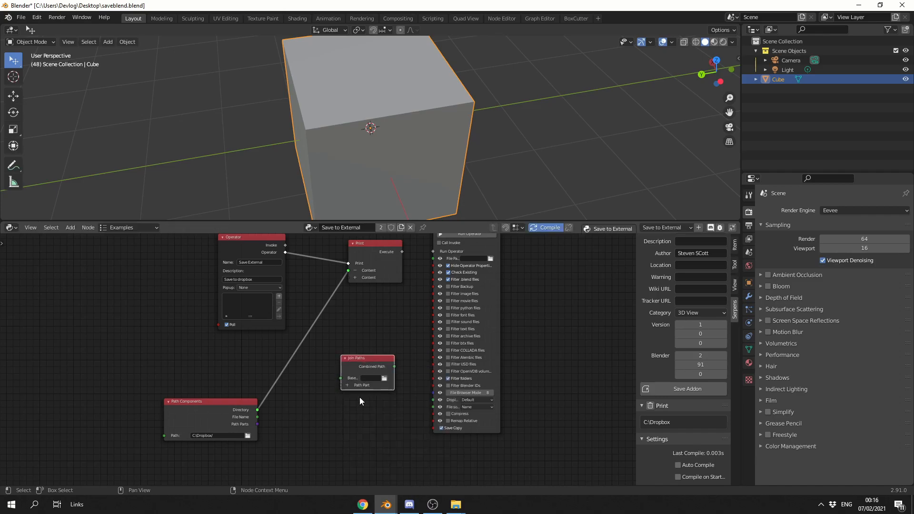
pyautogui.moveTo(260, 412)
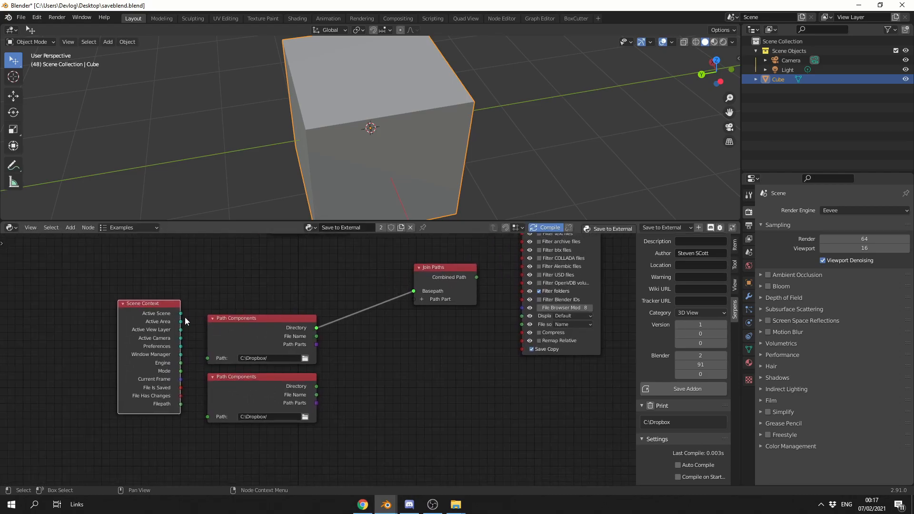
pyautogui.moveTo(163, 394)
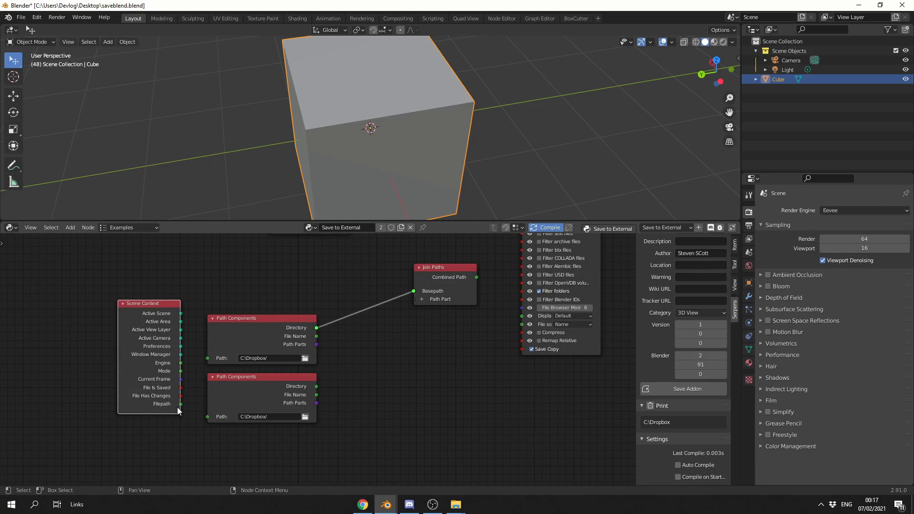
# Step: Wire the blend file path into a second Path Components and Combined Path into File Path
pyautogui.moveTo(180, 404); pyautogui.dragTo(207, 416)
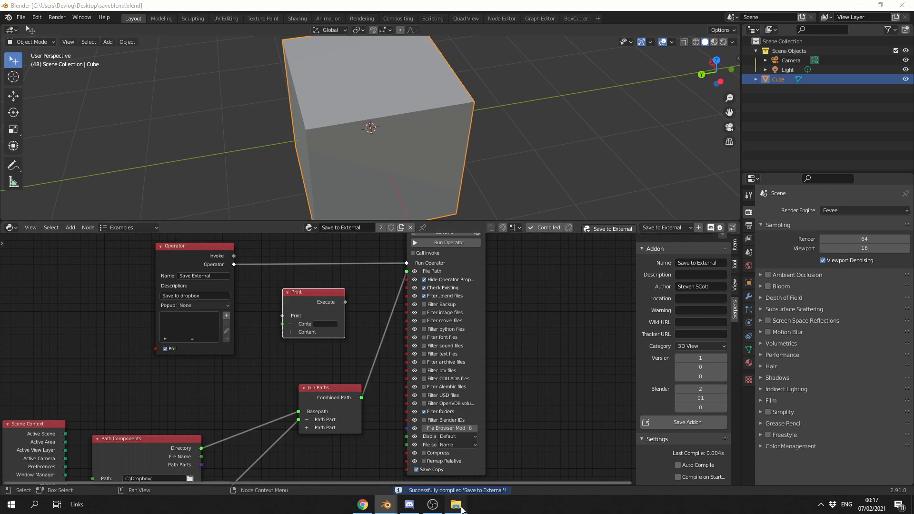
pyautogui.click(456, 504)
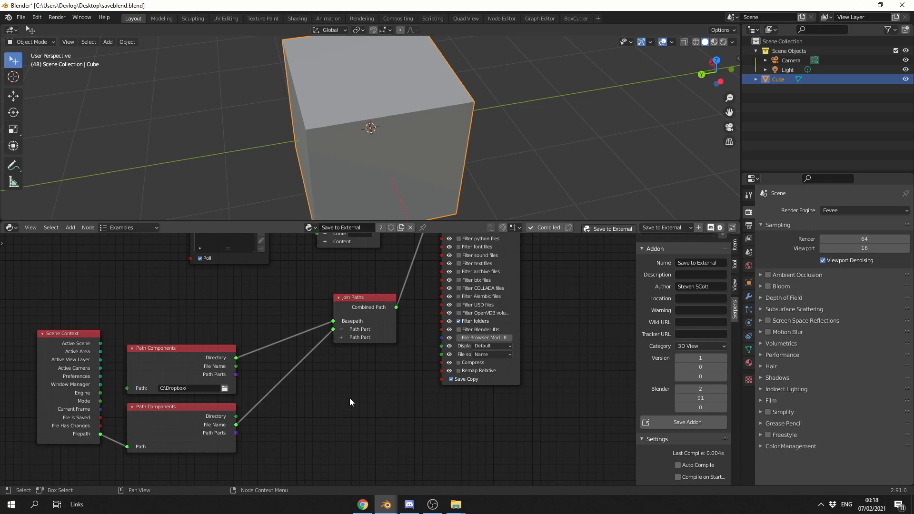
# Step: Add a Split String node splitting the file name on '.blend', plus Get Element of List
pyautogui.scroll(-3)
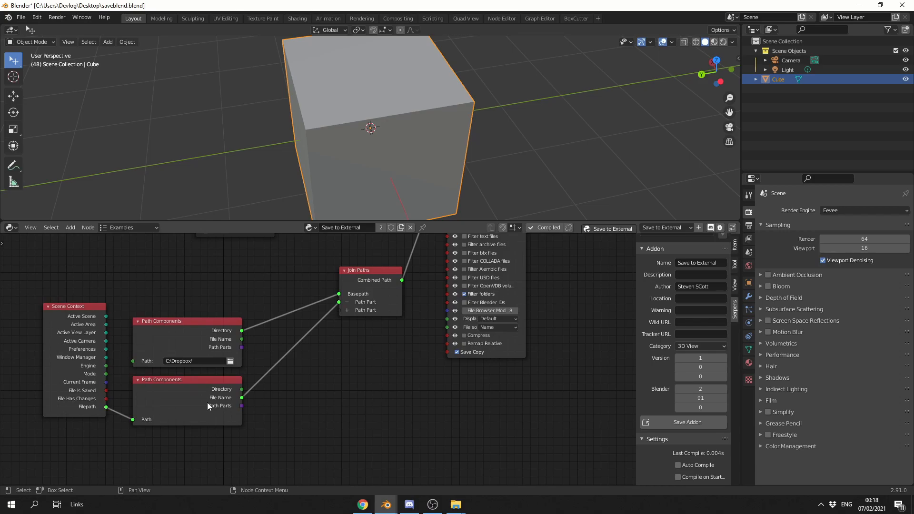
pyautogui.moveTo(386, 405)
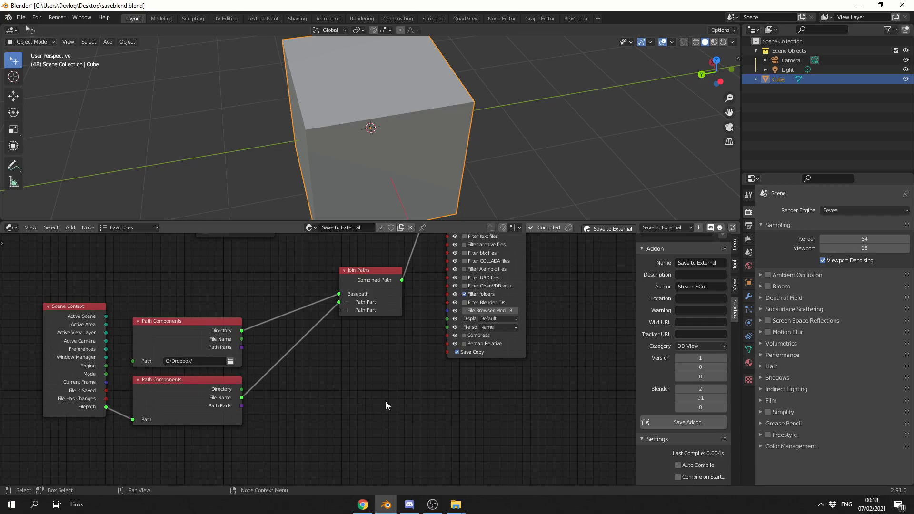
pyautogui.moveTo(356, 414)
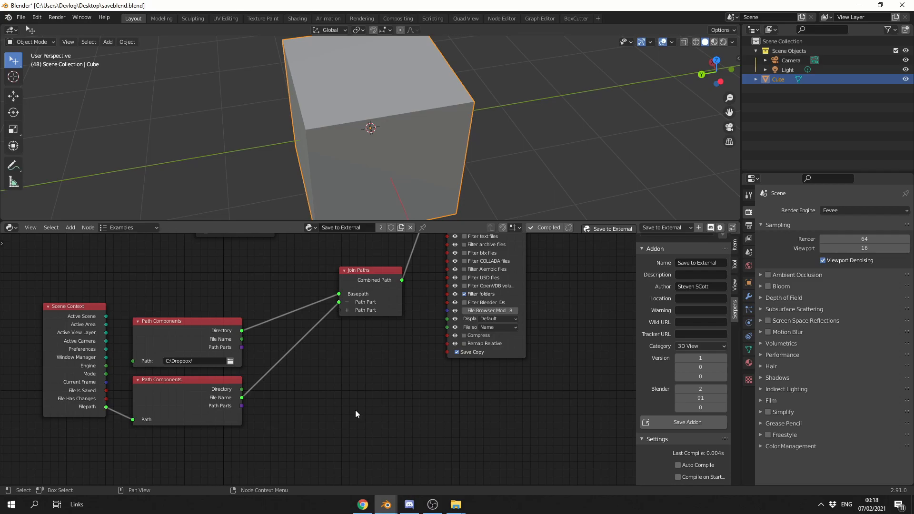
pyautogui.write('spl')
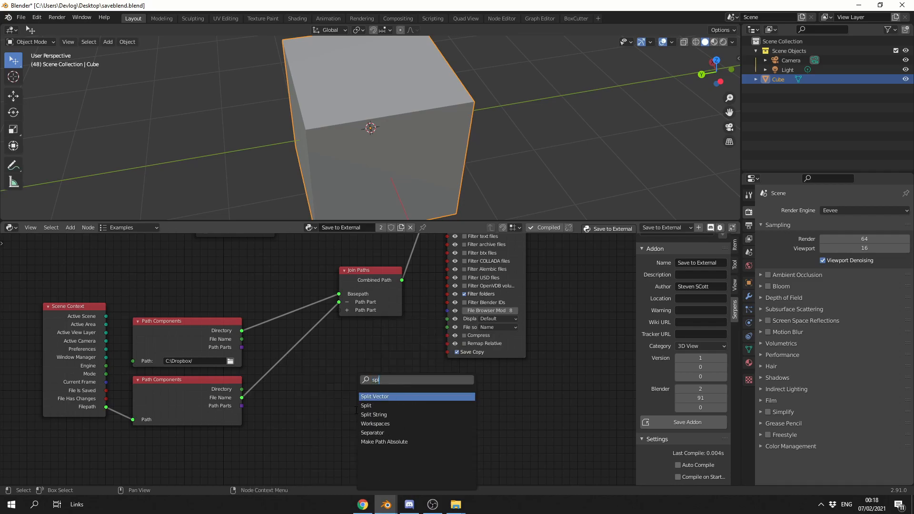
pyautogui.click(374, 413)
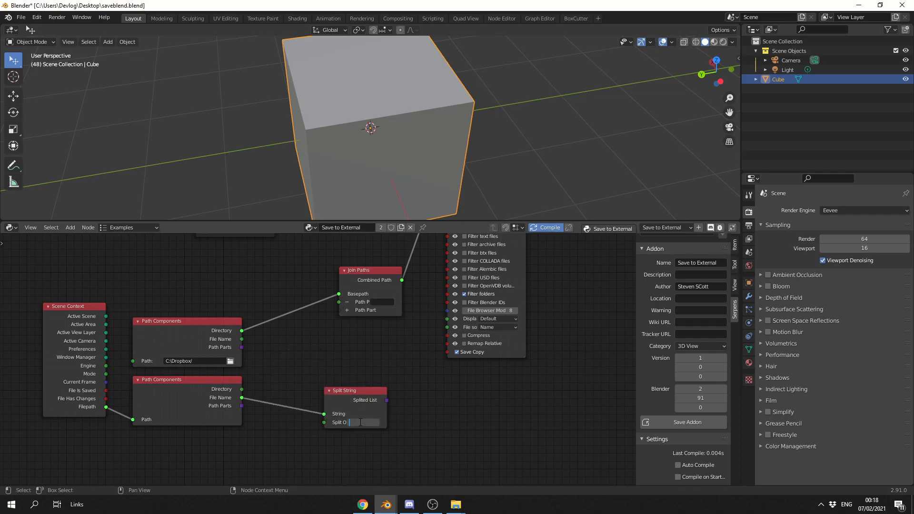
pyautogui.write('.blend')
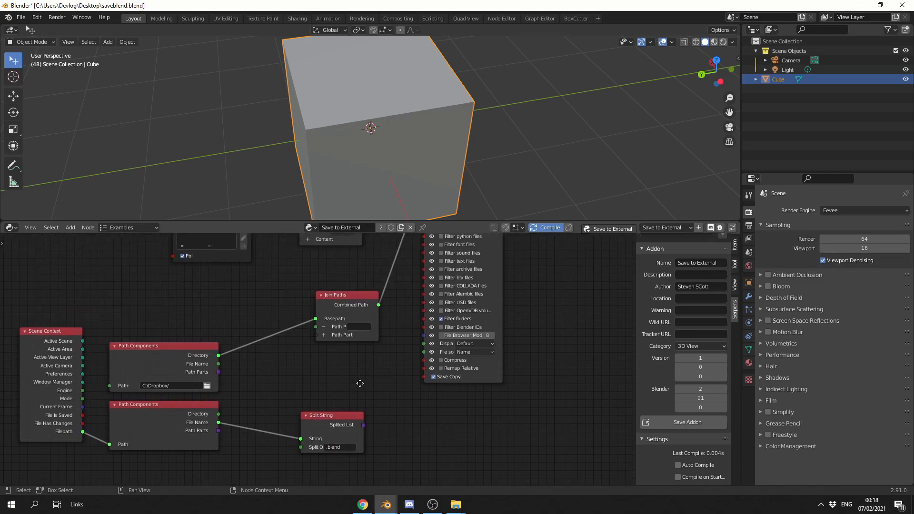
pyautogui.moveTo(328, 277)
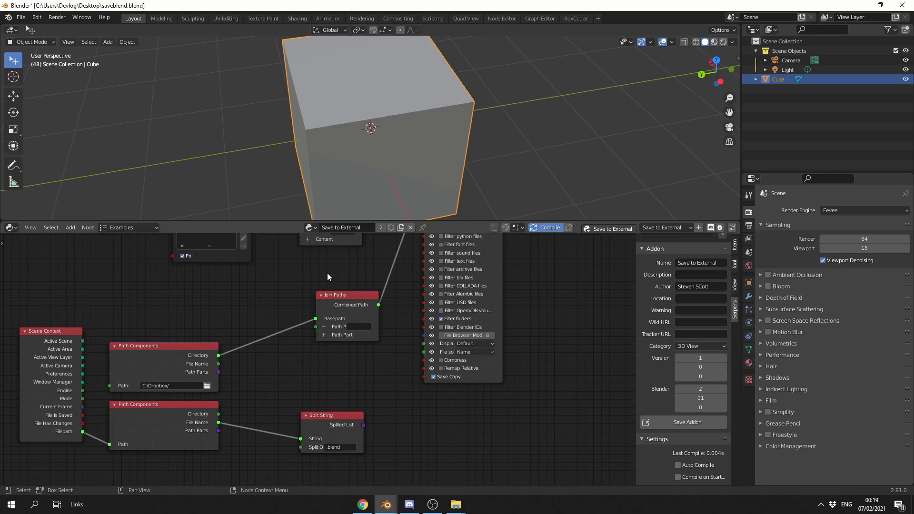
pyautogui.write('get')
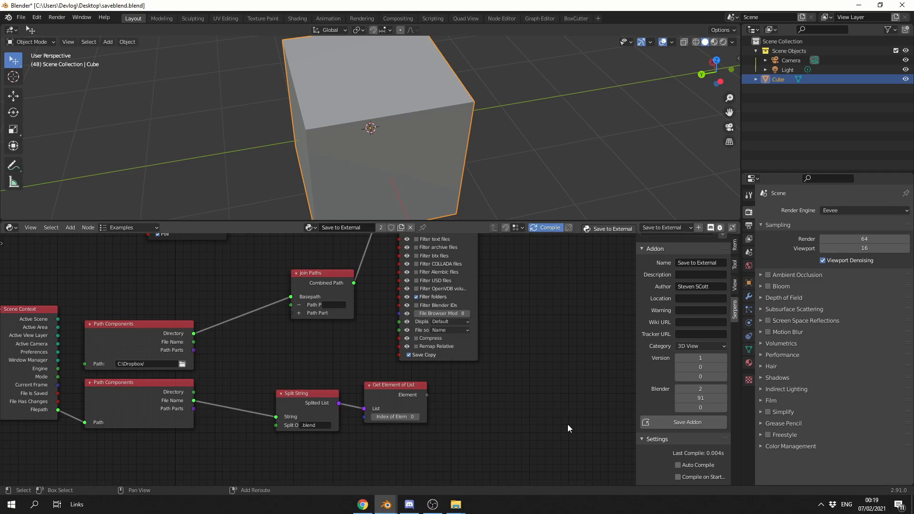
# Step: Add a Combine Strings node fed by Get Element of List
pyautogui.write('com')
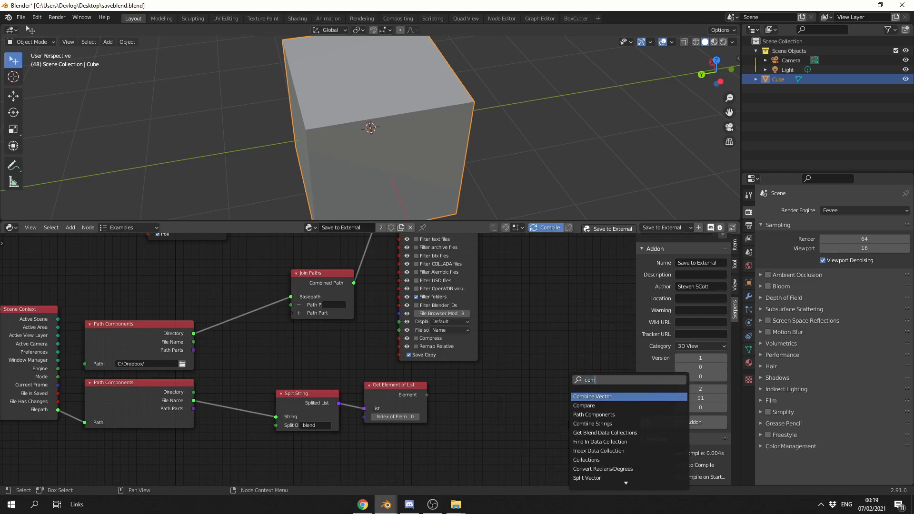
pyautogui.click(592, 423)
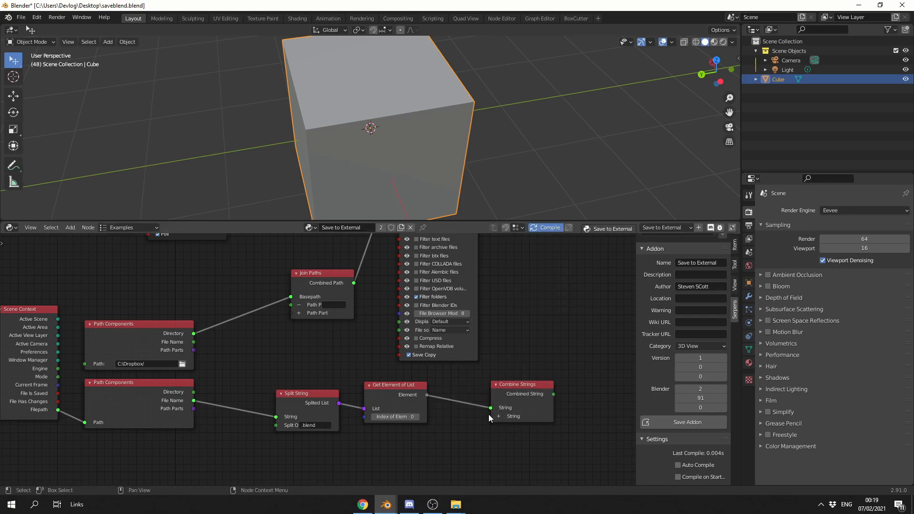
pyautogui.moveTo(384, 470)
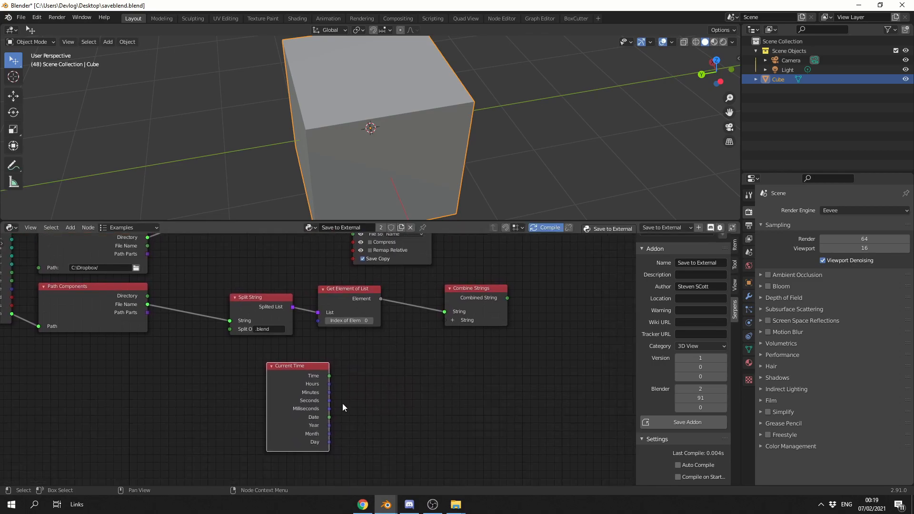
# Step: Connect the Current Time node's Date output into Combine Strings
pyautogui.moveTo(329, 416); pyautogui.dragTo(443, 320)
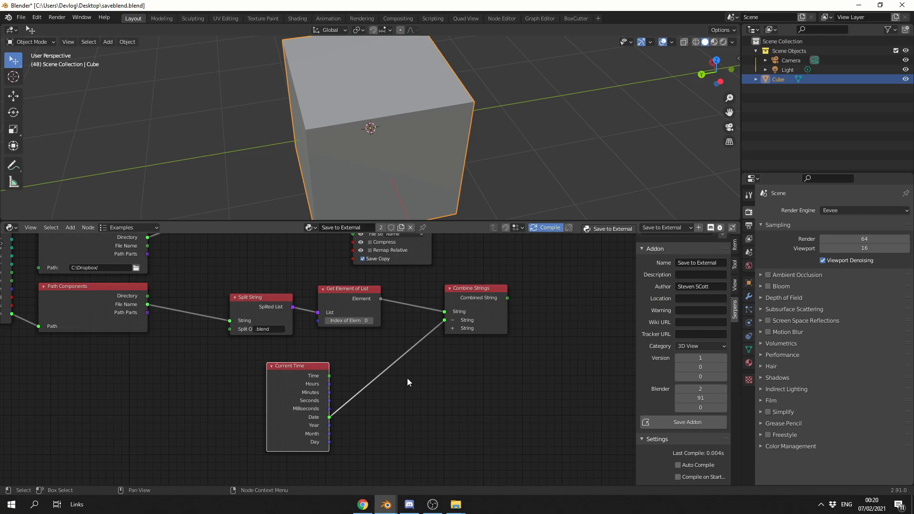
pyautogui.moveTo(401, 389)
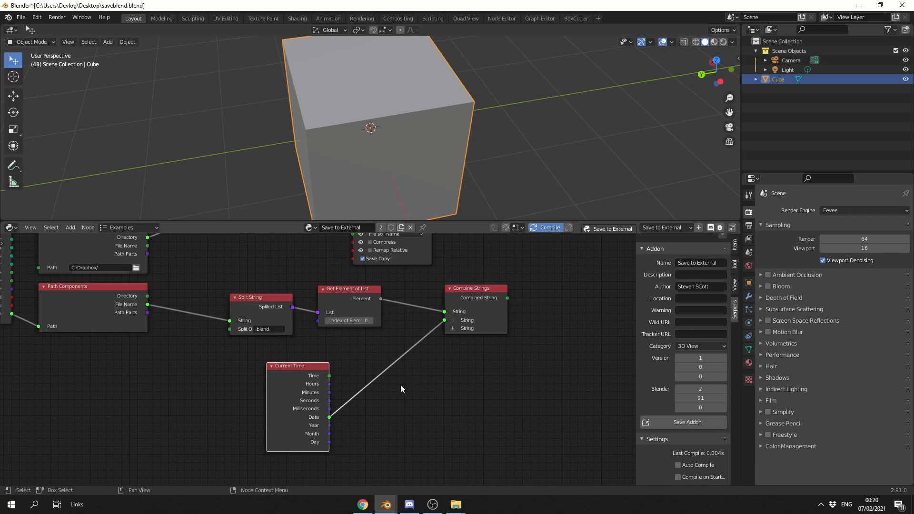
pyautogui.moveTo(397, 379)
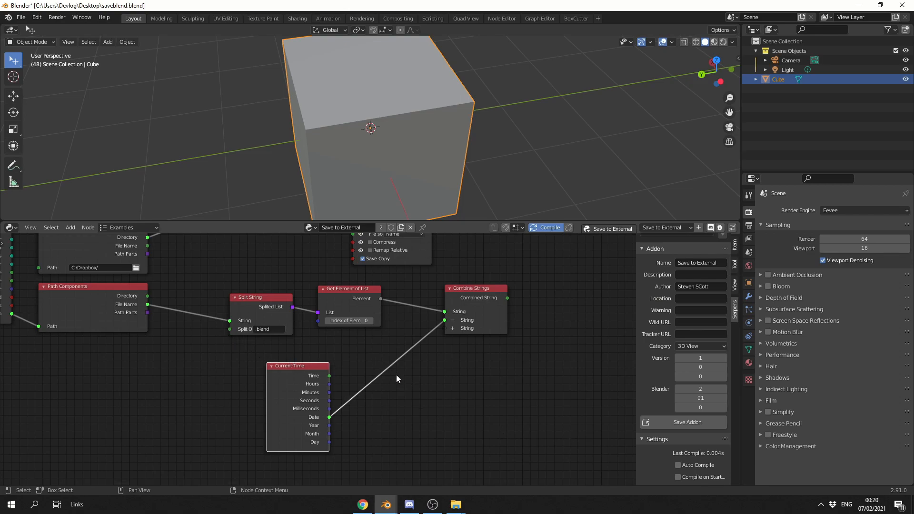
pyautogui.moveTo(399, 395)
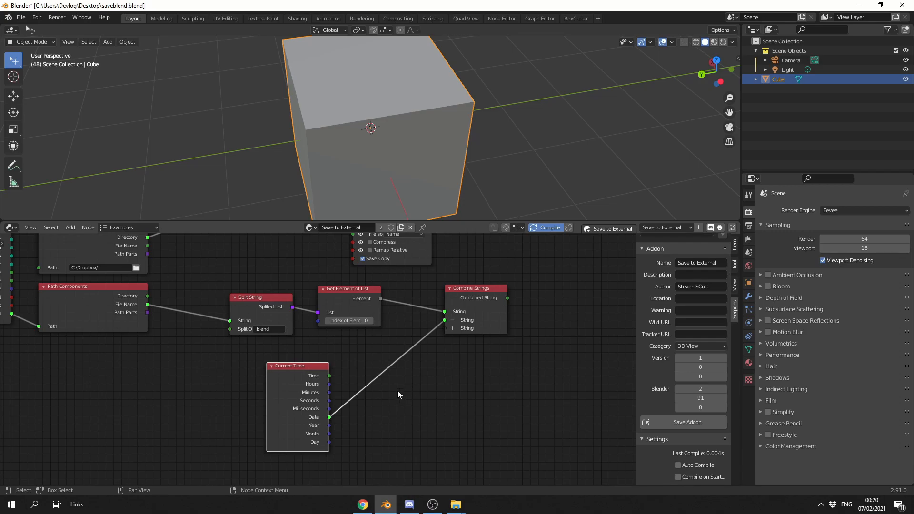
pyautogui.moveTo(400, 392)
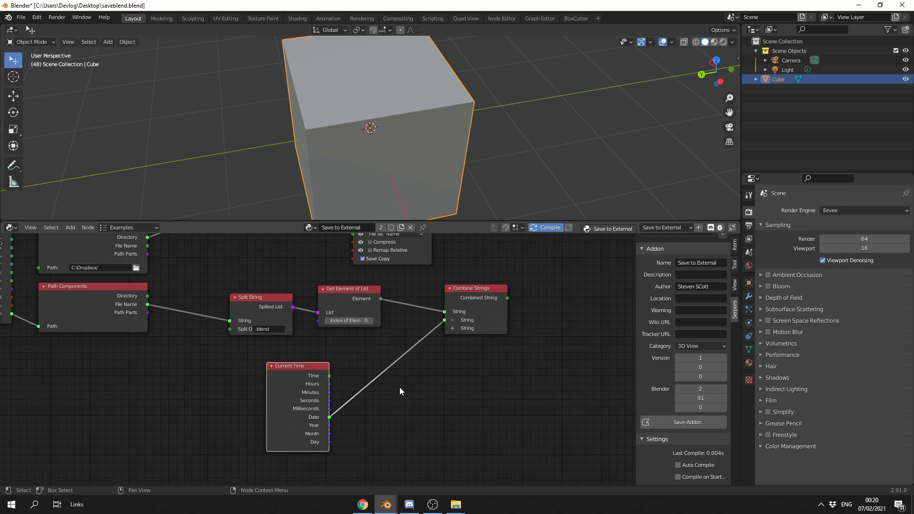
pyautogui.moveTo(400, 395)
pyautogui.write('re')
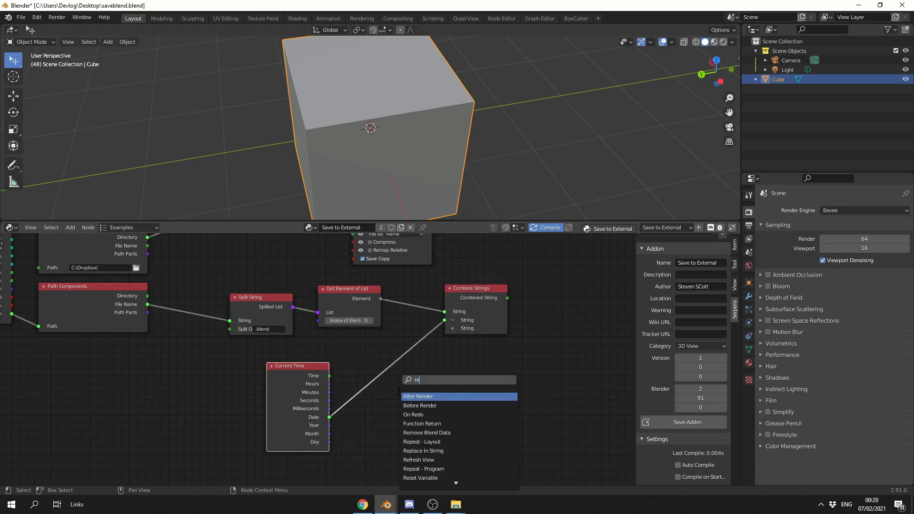
# Step: Add Replace In String between Date and Combine Strings, then edit the extra text input
pyautogui.click(423, 450)
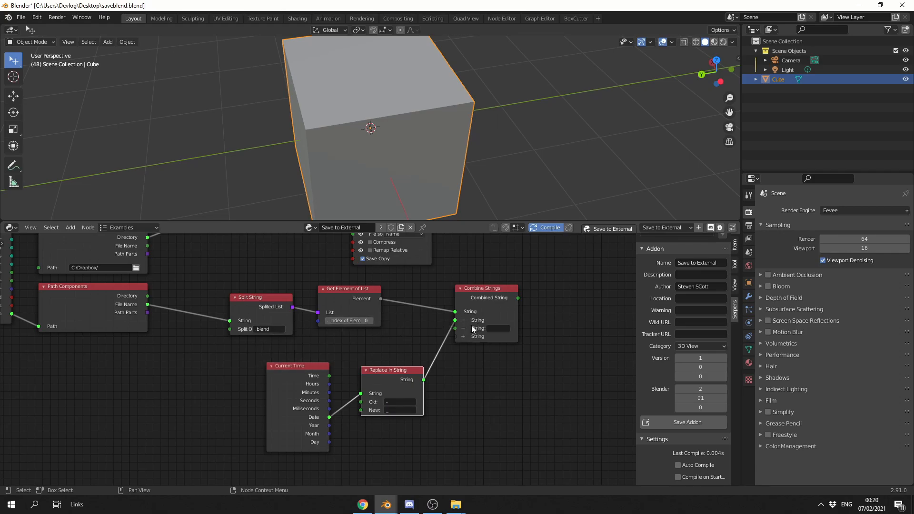
pyautogui.click(495, 328)
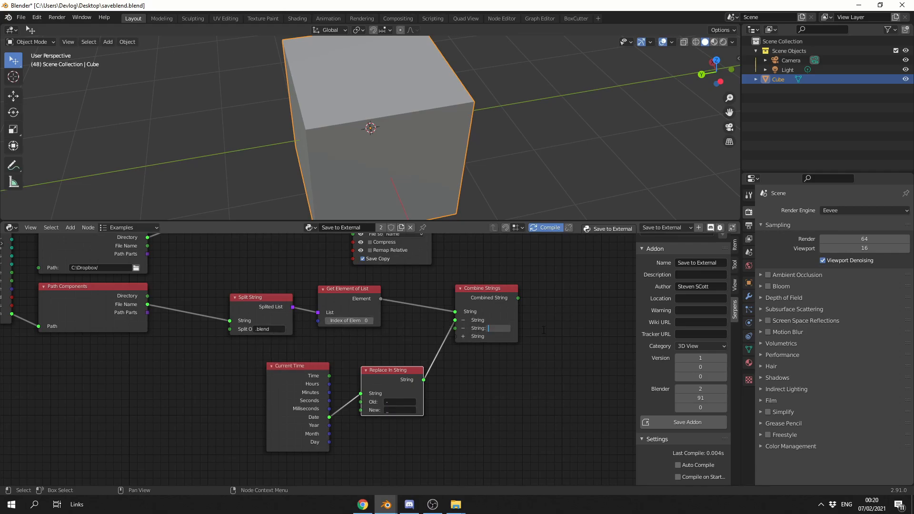